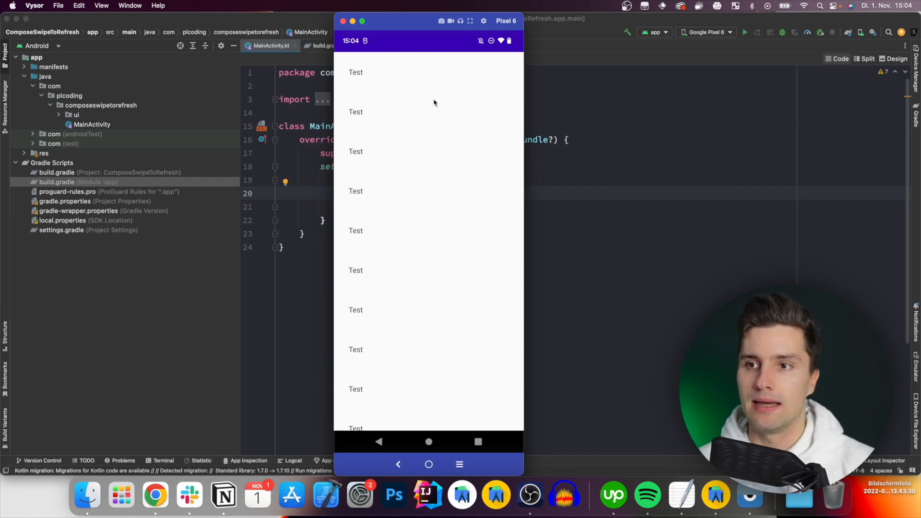
mouse_move(457, 204)
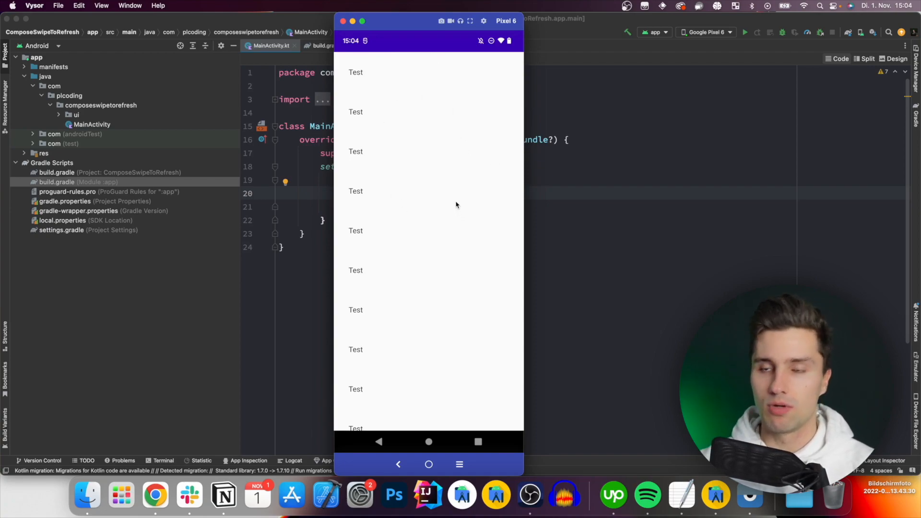
mouse_move(481, 208)
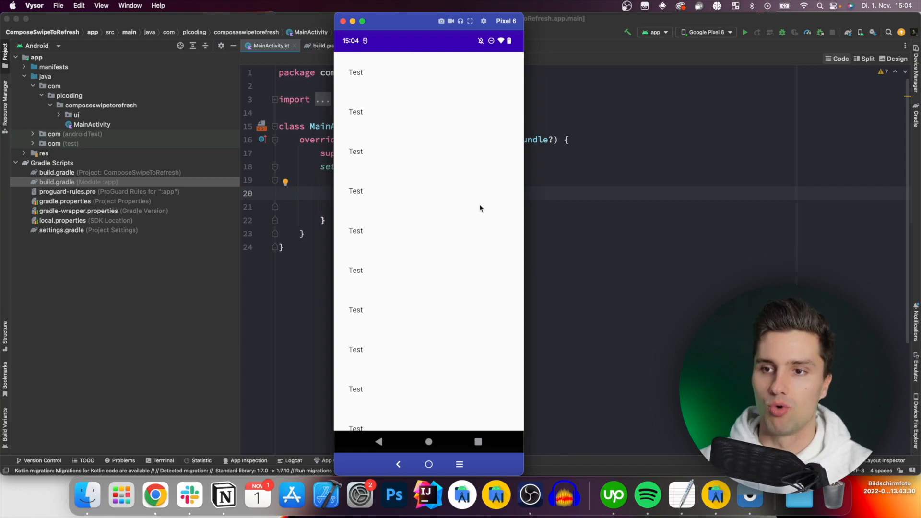
mouse_move(486, 159)
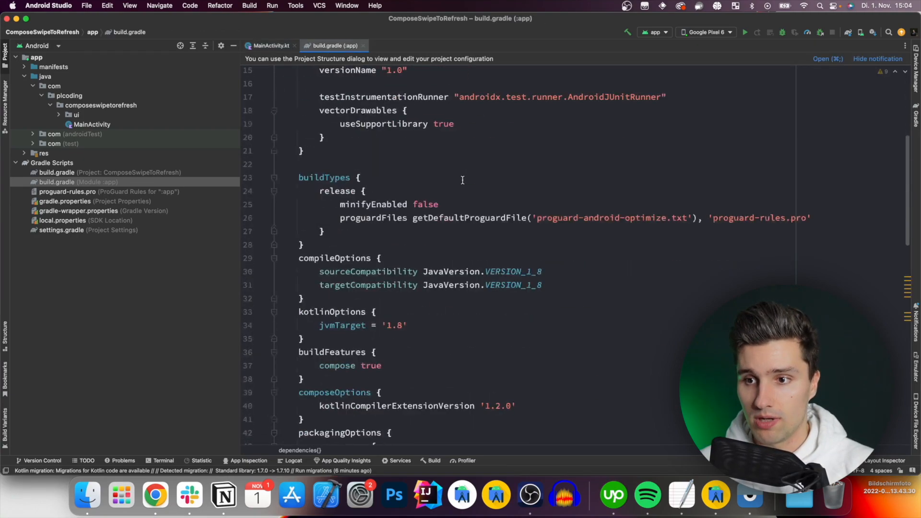
Scroll to the dependencies and highlight the accompanist-swiperefresh 0.27.0 entry.
scroll("down", 3)
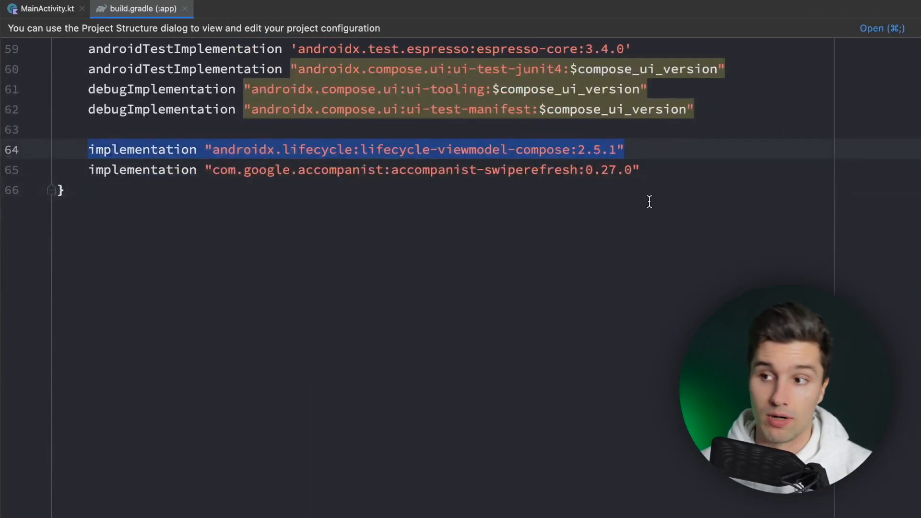
double_click(531, 170)
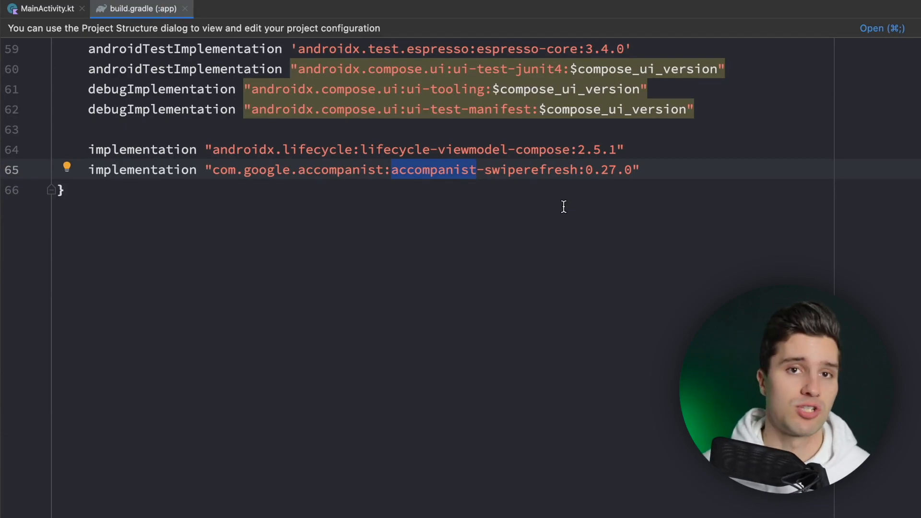
mouse_move(595, 212)
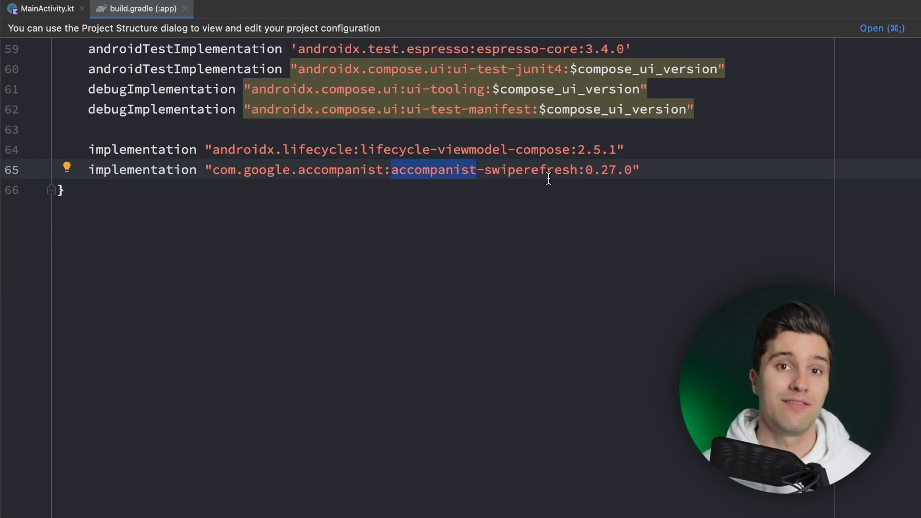
mouse_move(550, 196)
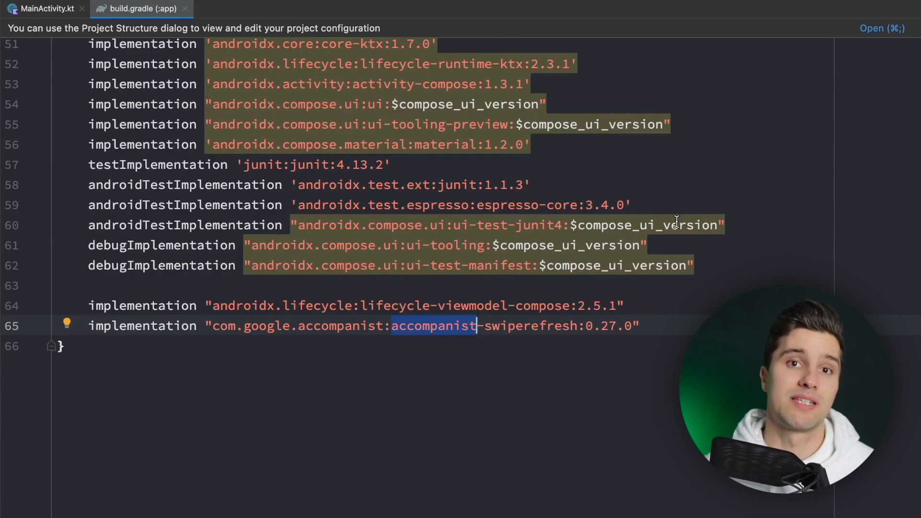
mouse_move(649, 245)
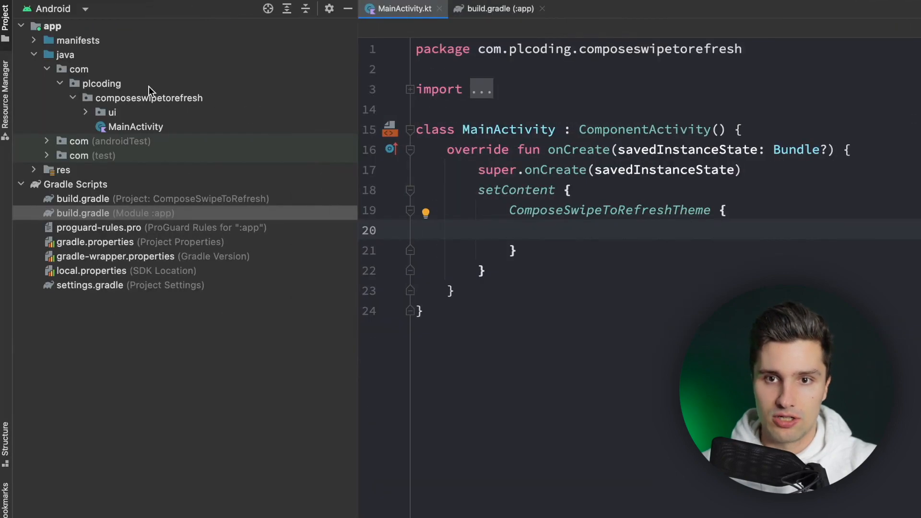
Create a Kotlin class MainViewModel extending ViewModel in the composeswipetorefresh package.
left_click(148, 98)
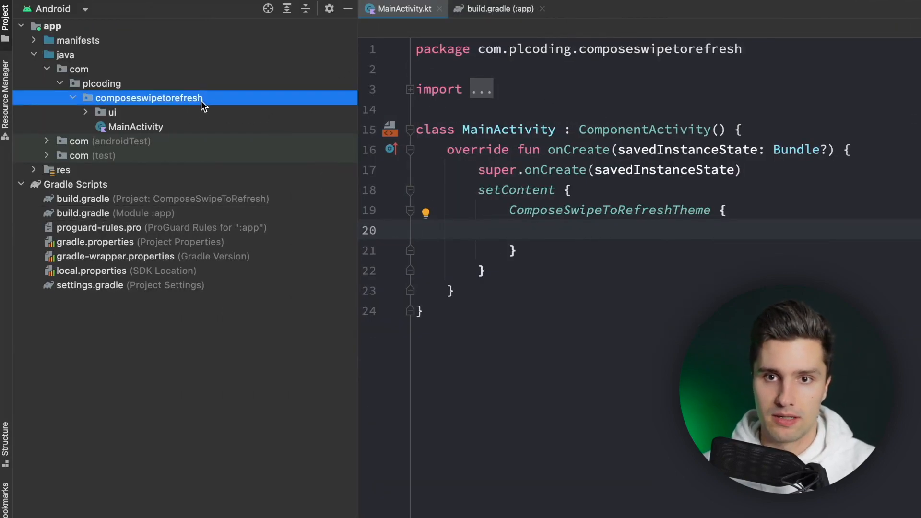
type("MainViewModel {")
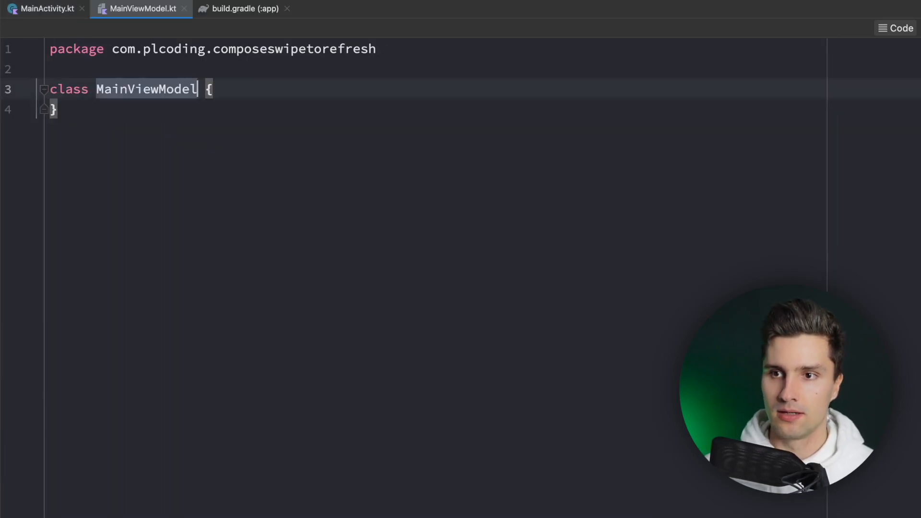
type(": ViewModel(")
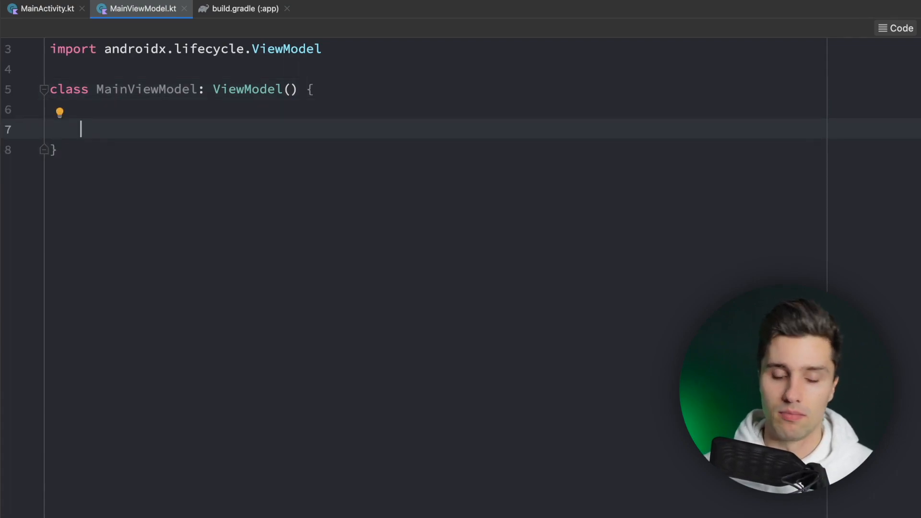
Add private _isLoading MutableStateFlow(false) and public isLoading = _isLoading.asStateFlow().
type("private val")
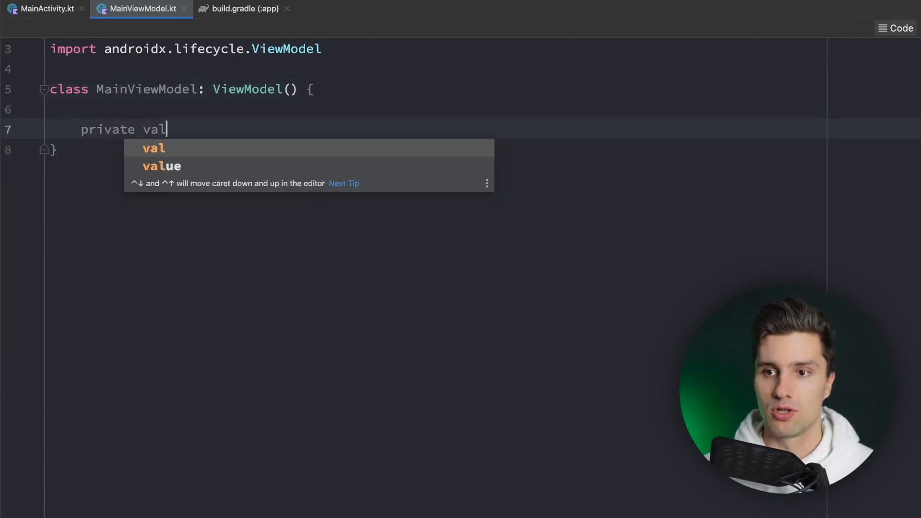
type("_isLoadin")
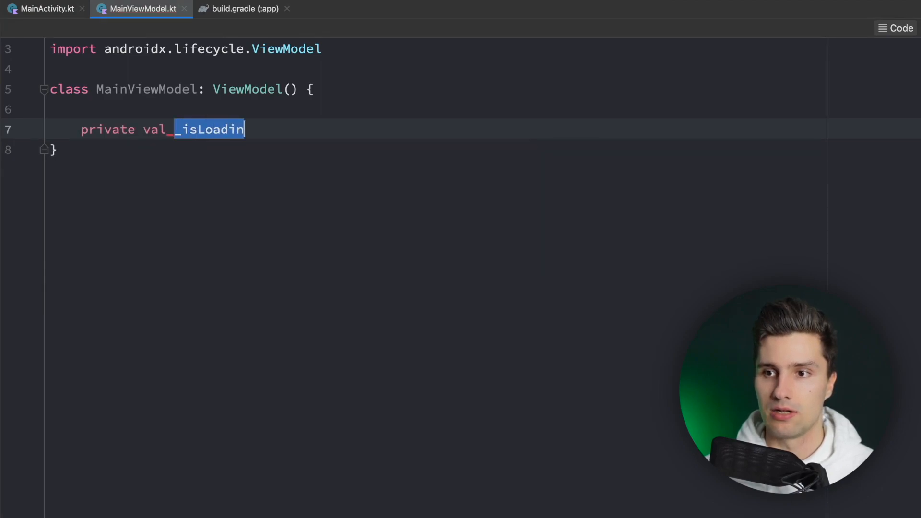
type("g = MutableStateFlow(false")
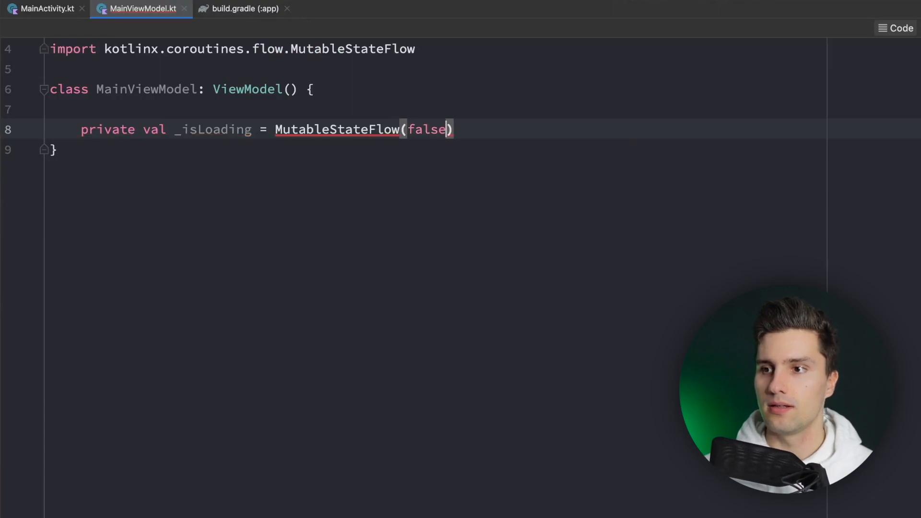
type("va")
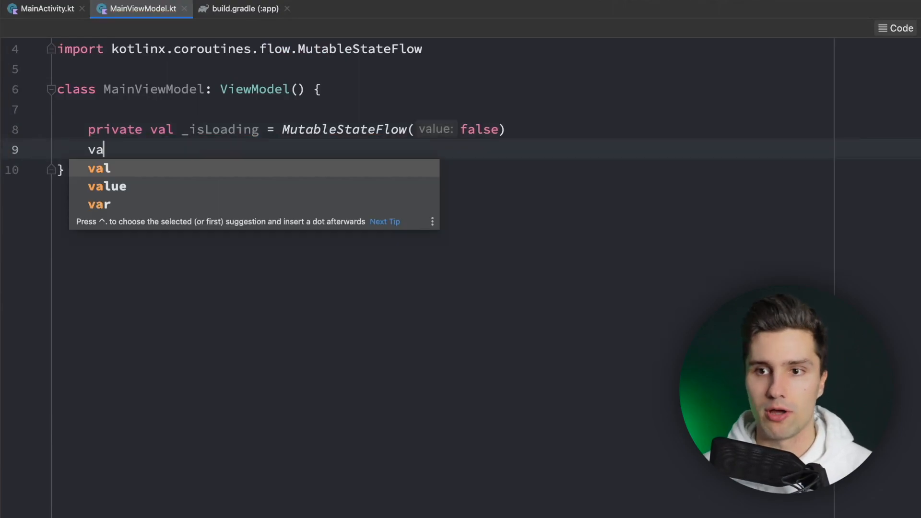
type("l_isLoading")
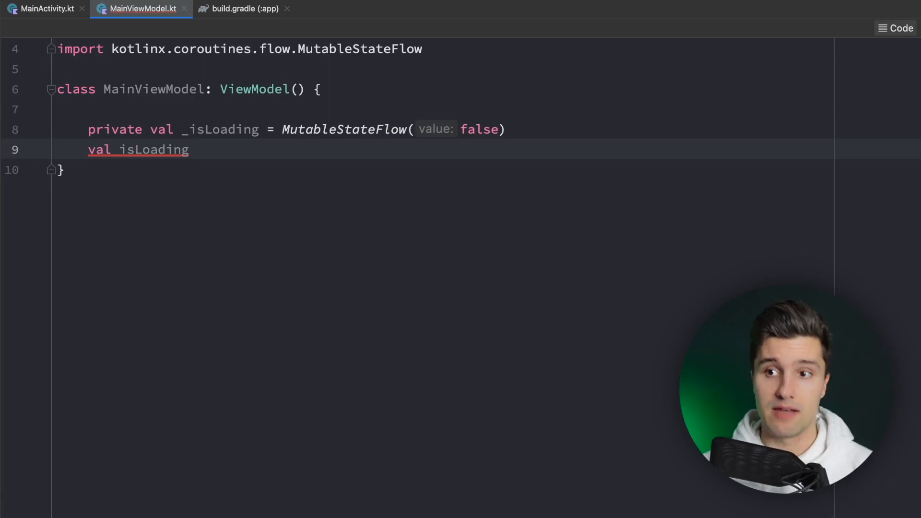
type("= _isLoading")
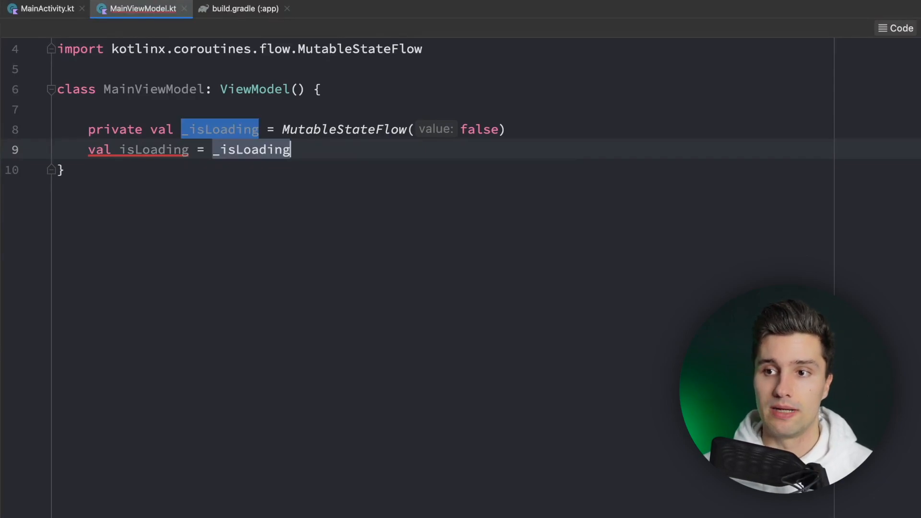
type(".asStateFlow()")
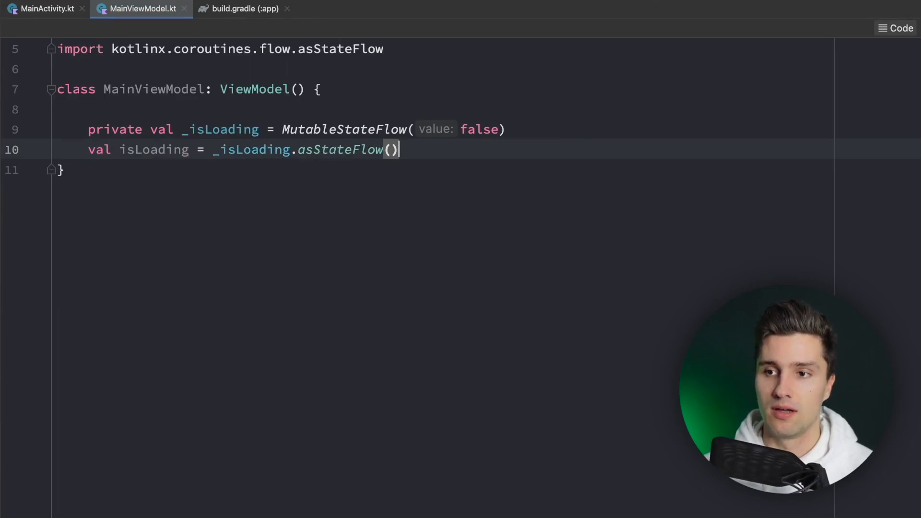
key("Enter")
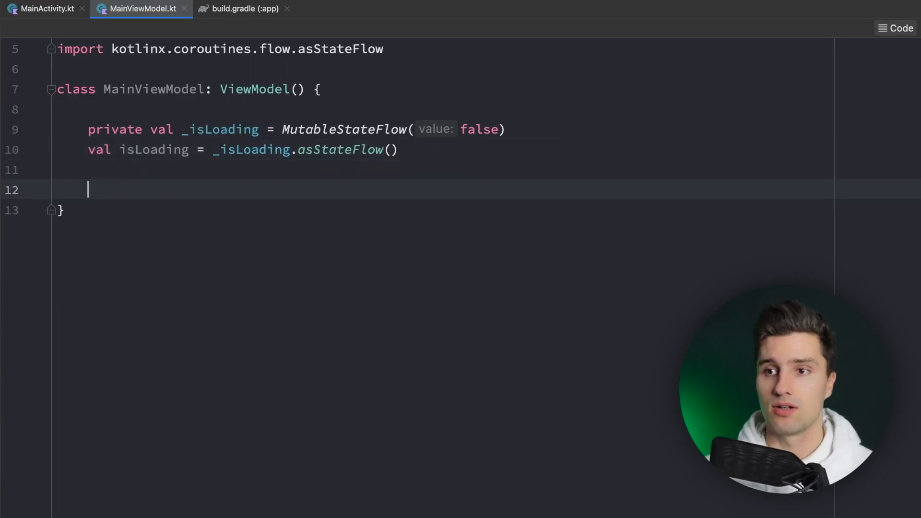
Write loadStuff() with viewModelScope.launch setting _isLoading true, delay(3000L), then false.
type("fun")
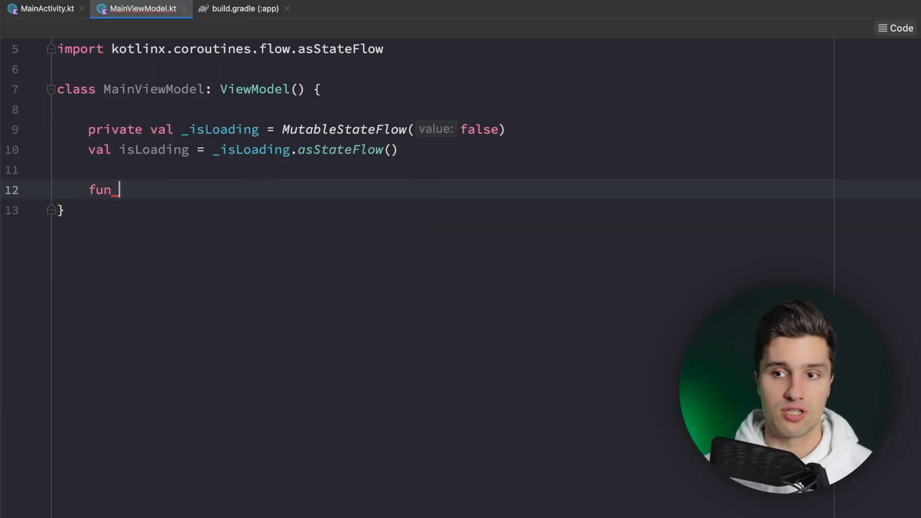
type("loadStudd")
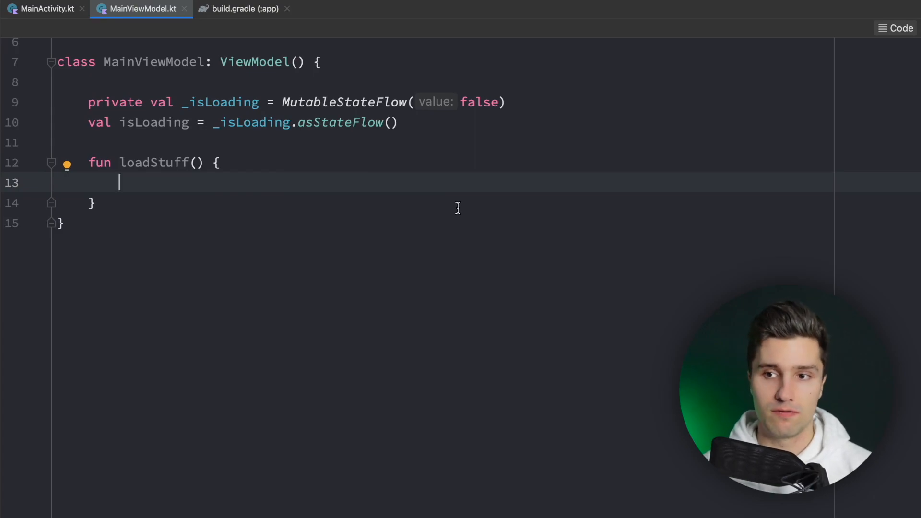
type("viewModelScope.launch {")
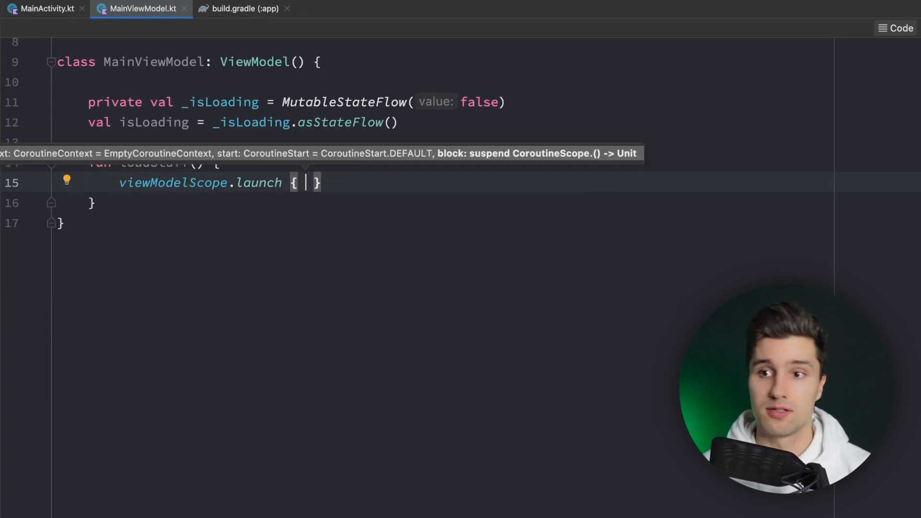
key("enter")
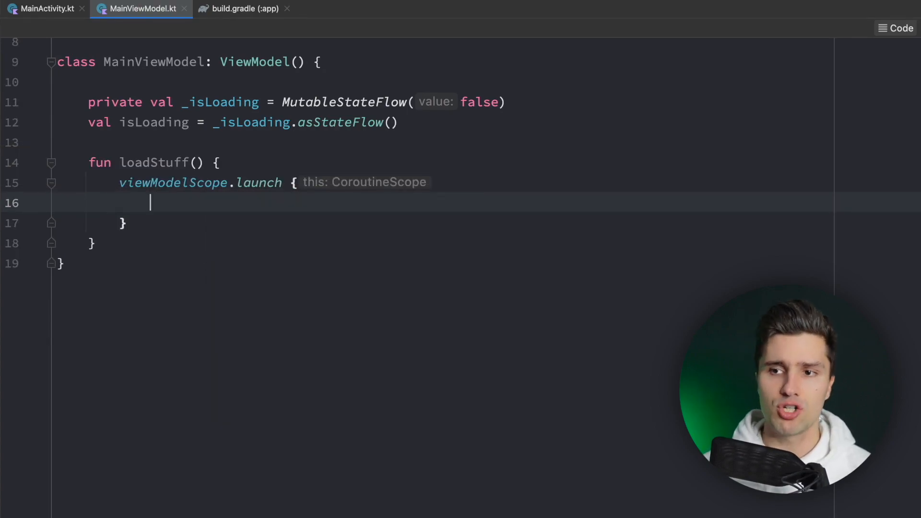
type("_isLoading.")
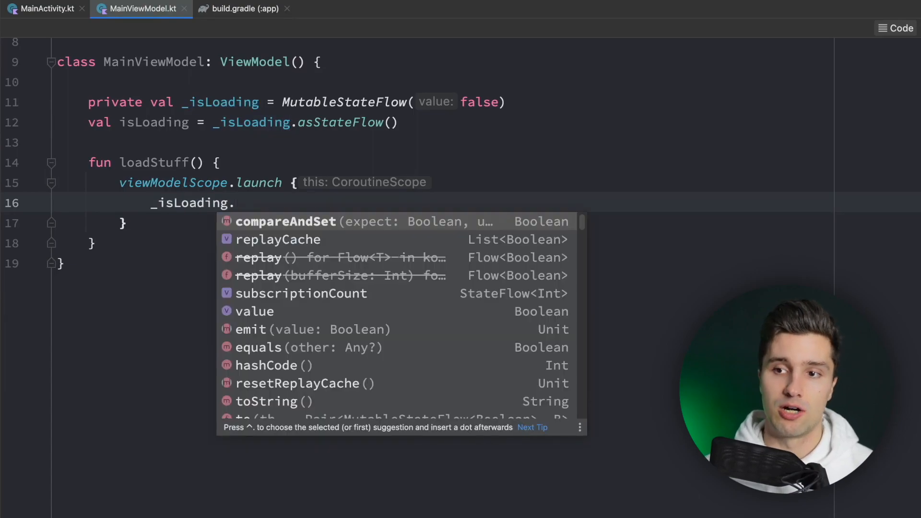
type("value = true")
type("delay(3")
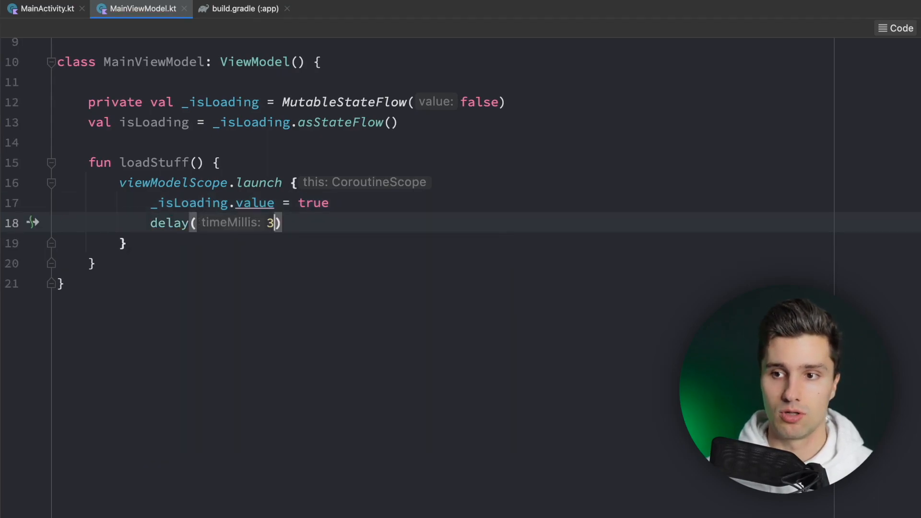
type("000L)")
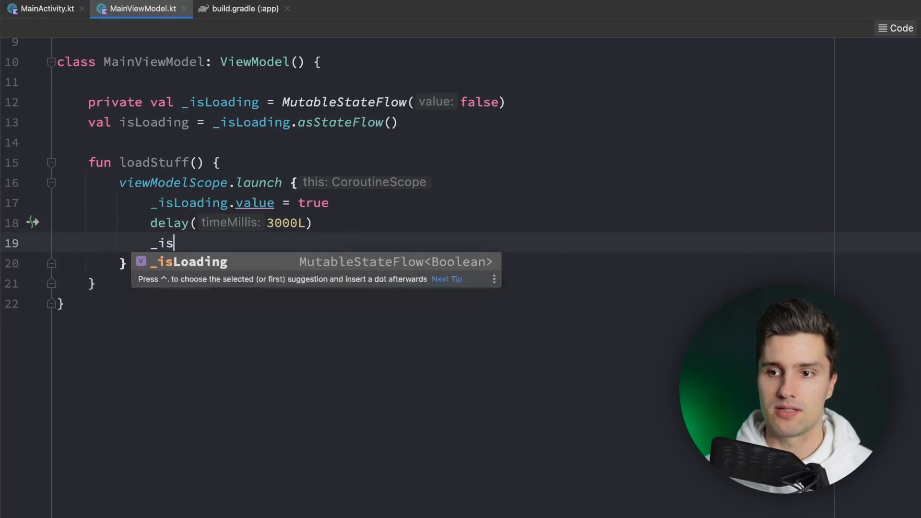
type("Loading.value = false")
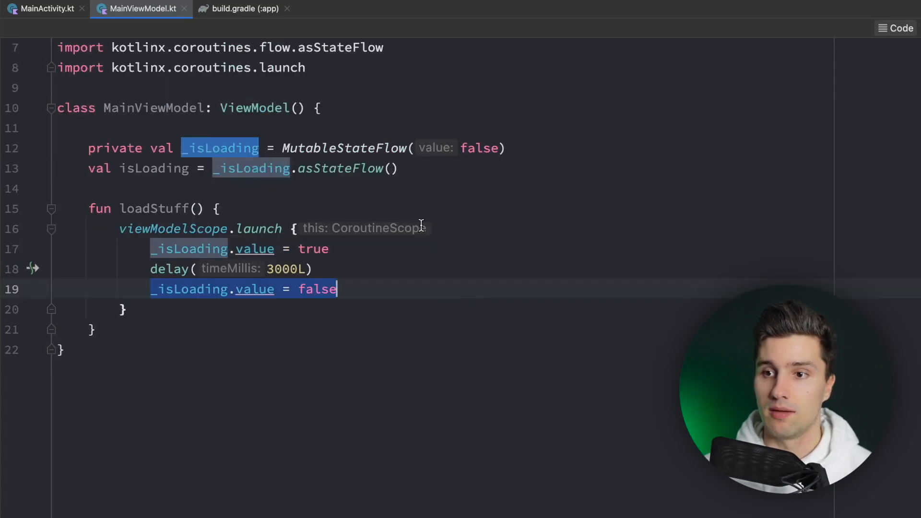
mouse_move(136, 216)
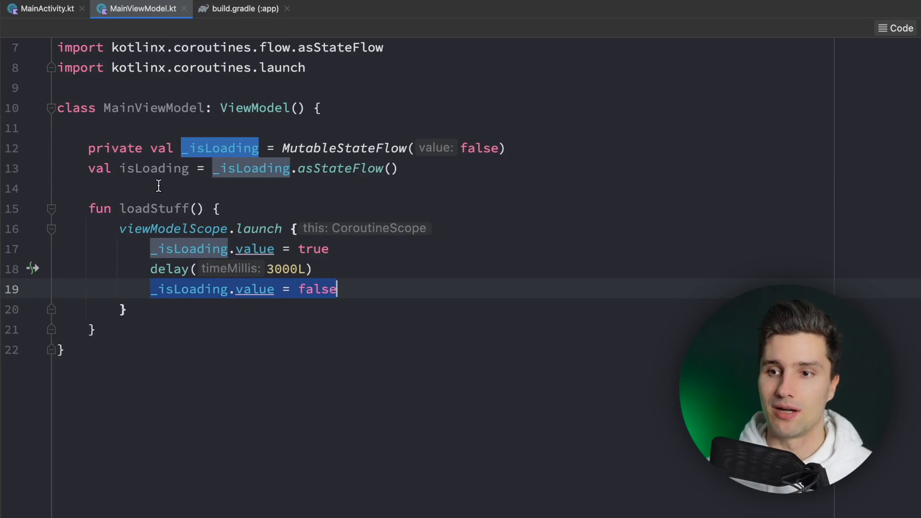
Add init { loadStuff() } below isLoading and switch back to MainActivity.kt.
left_click(142, 187)
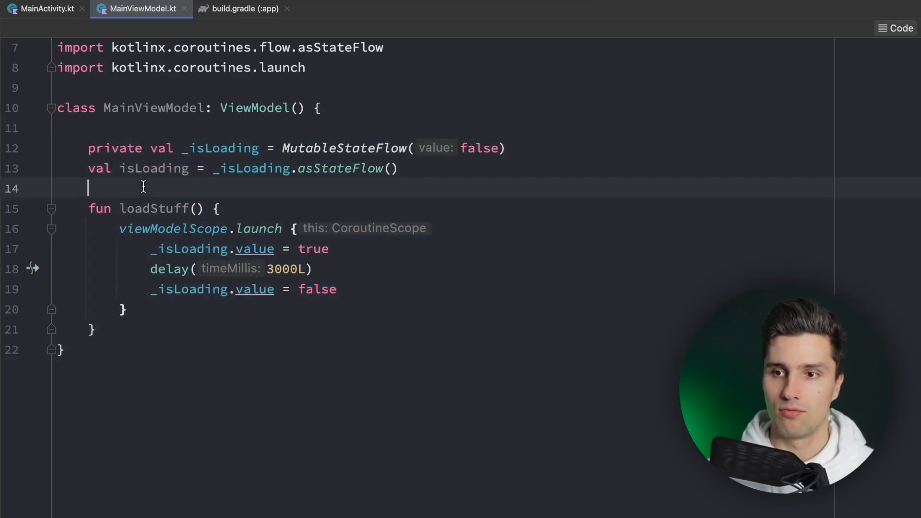
type("init")
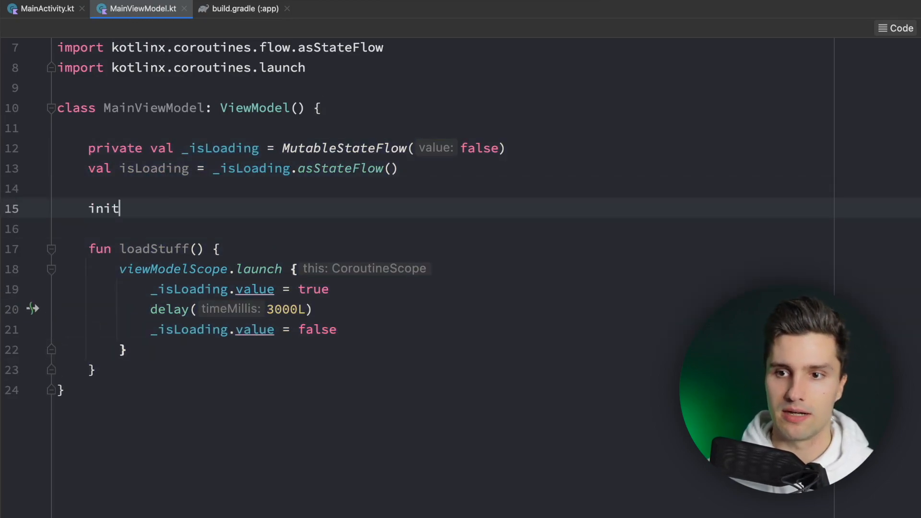
type("{")
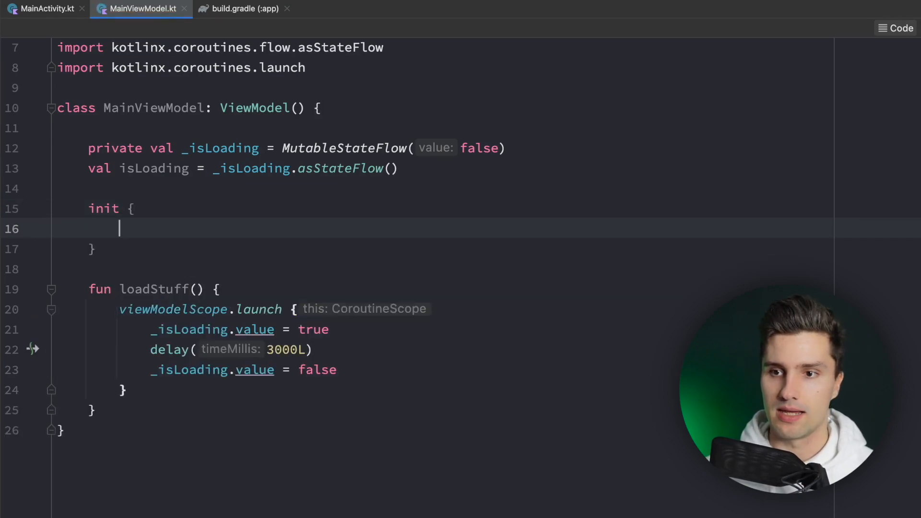
type("loadStuff()")
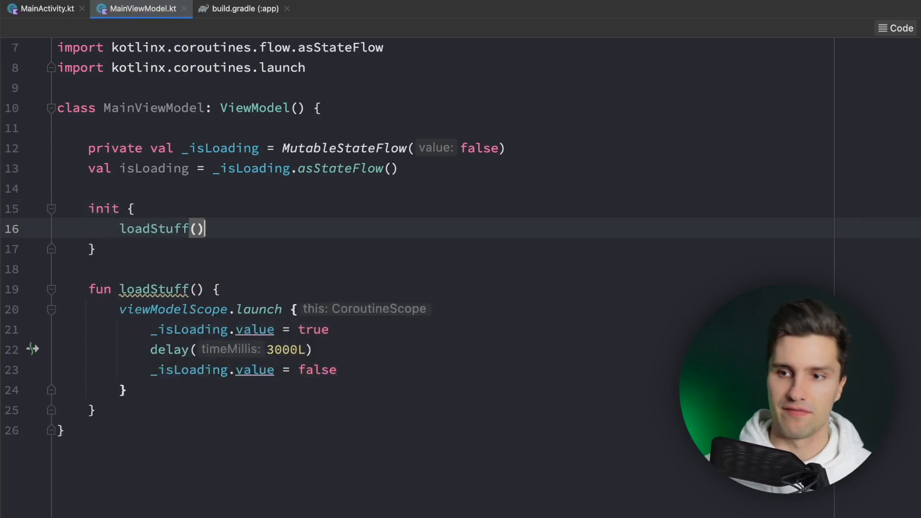
left_click(44, 8)
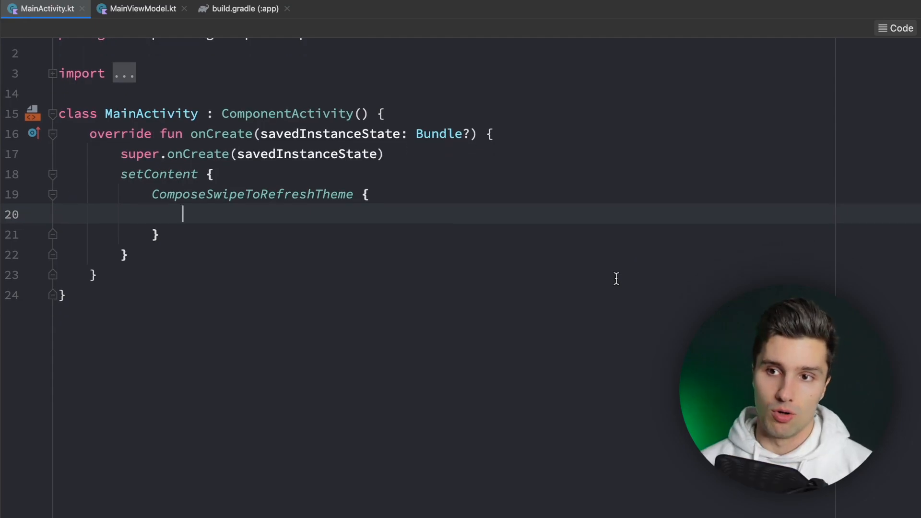
Add val viewModel = viewModel<MainViewModel>() and isLoading by collectAsState(), importing the missing delegate.
type("val viewModel = view")
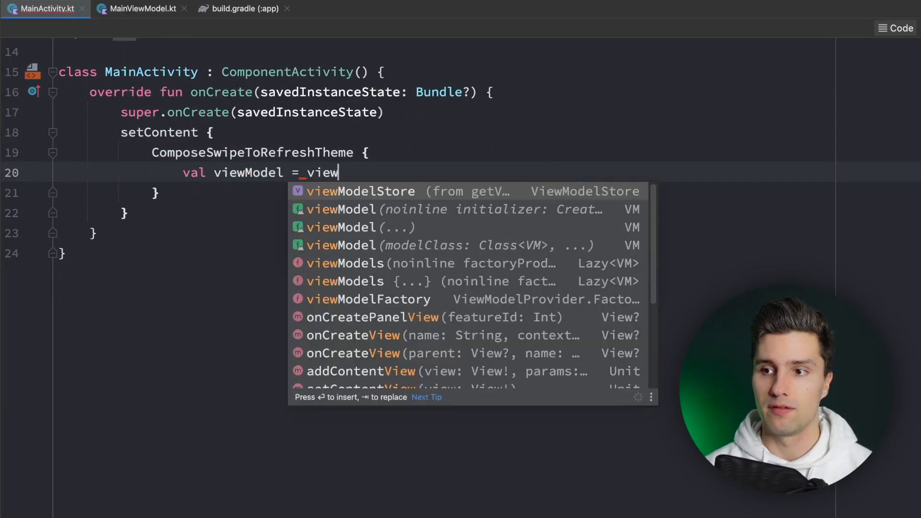
left_click(341, 209)
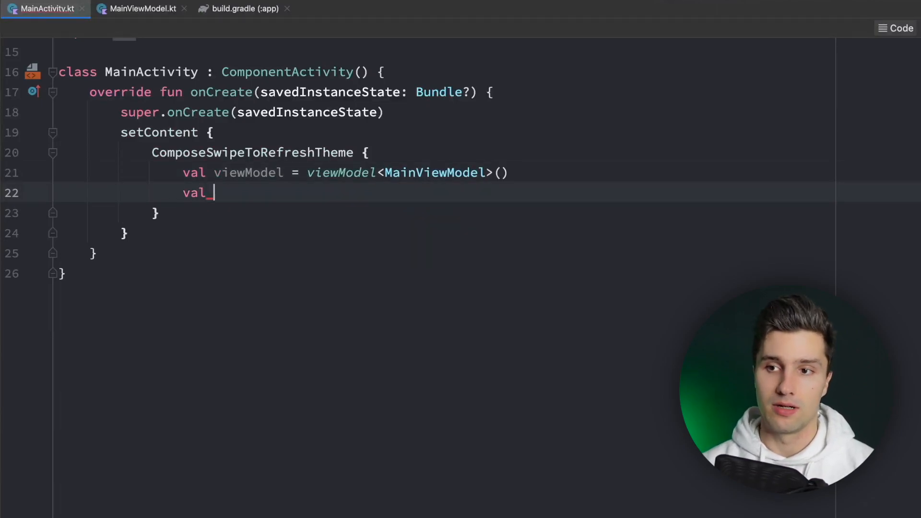
type("isLoading by vi")
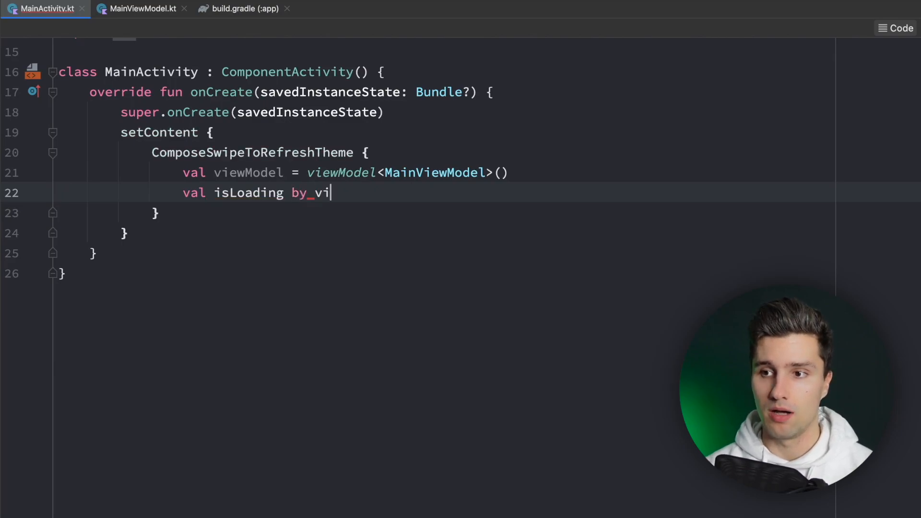
type("ewModel.isLoading.c")
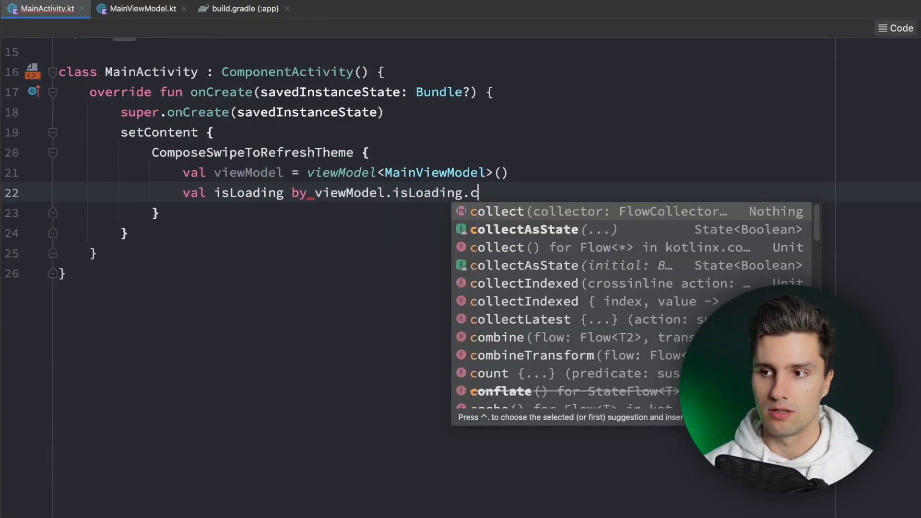
left_click(524, 230)
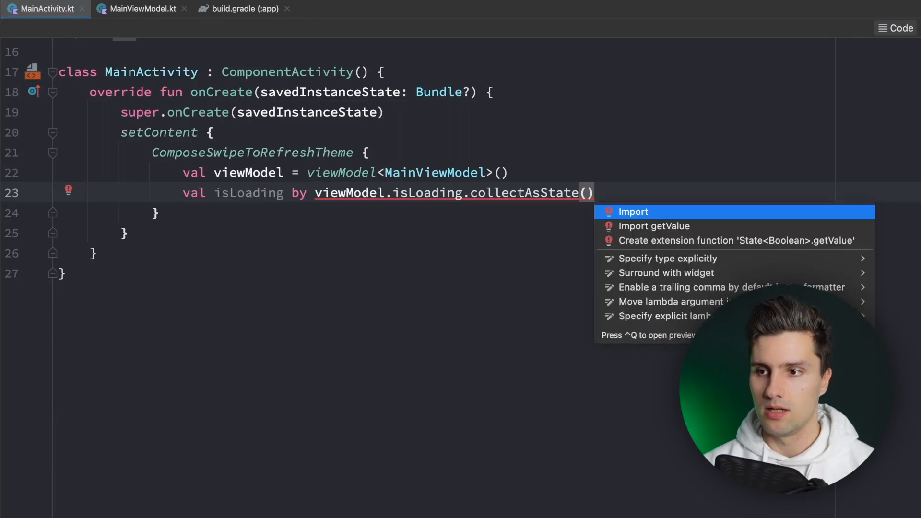
left_click(633, 212)
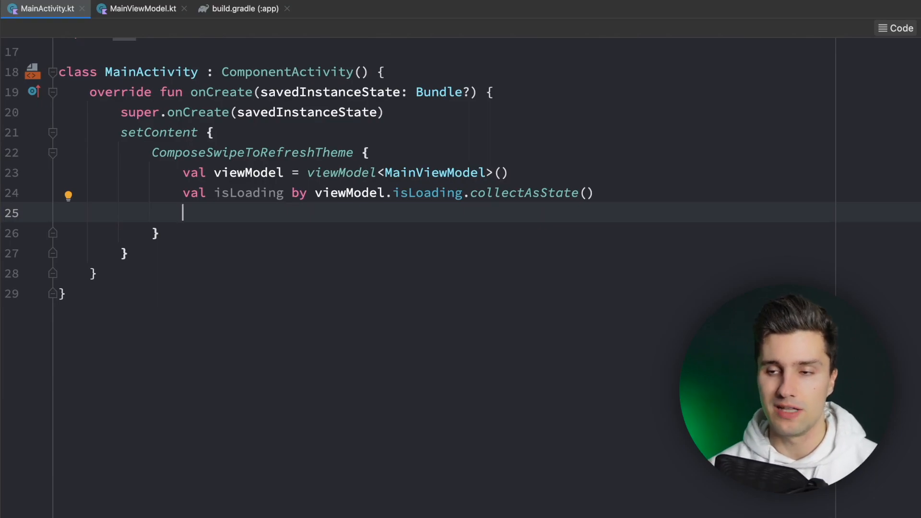
Write val swipeRefreshState = rememberSwipeRefreshState(isRefreshing = isLoading) via autocomplete.
type("val swi")
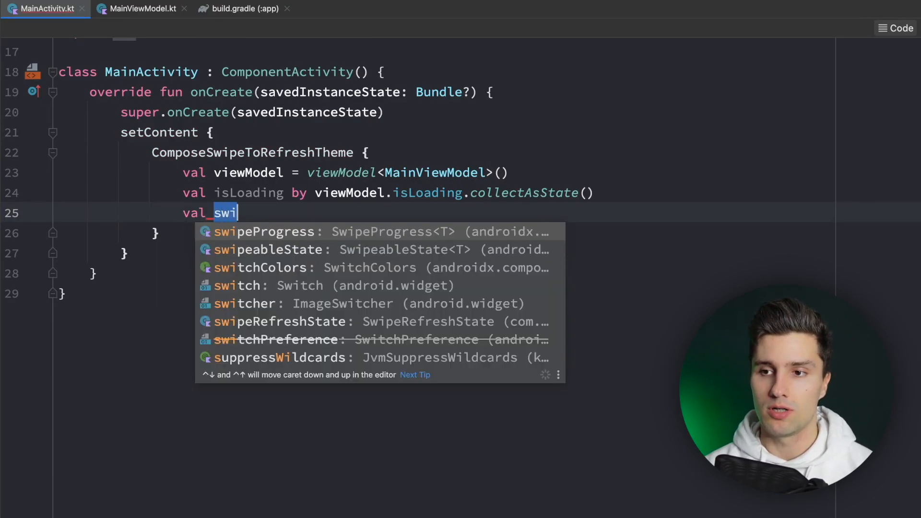
type("peRefreshState =")
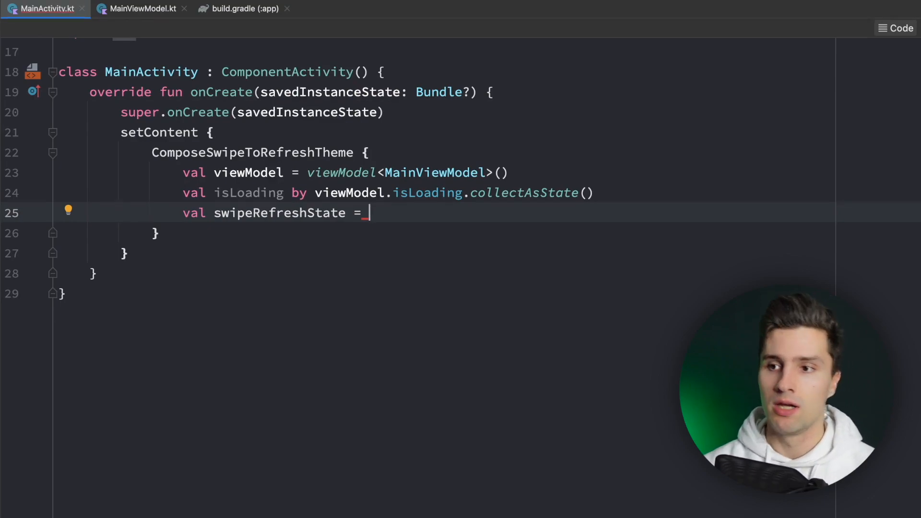
type("rememberswipeRefreshState(isRefreshing =")
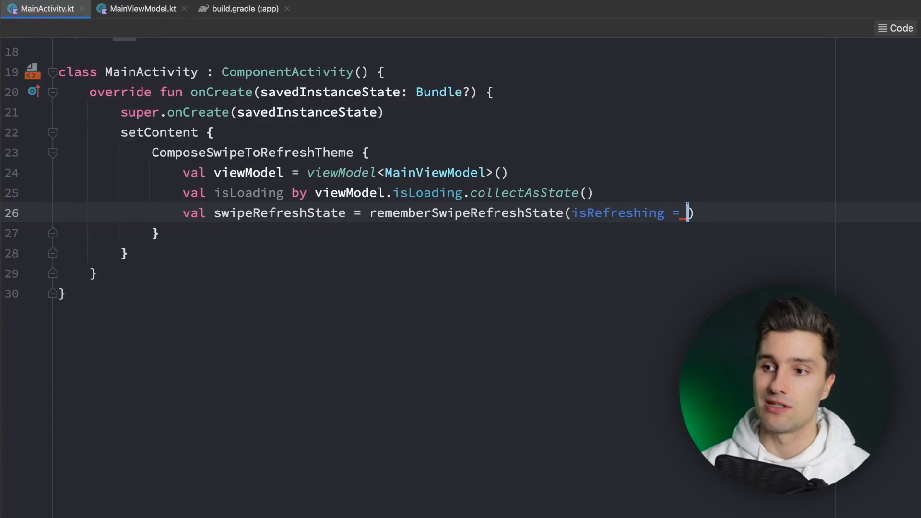
type("islo")
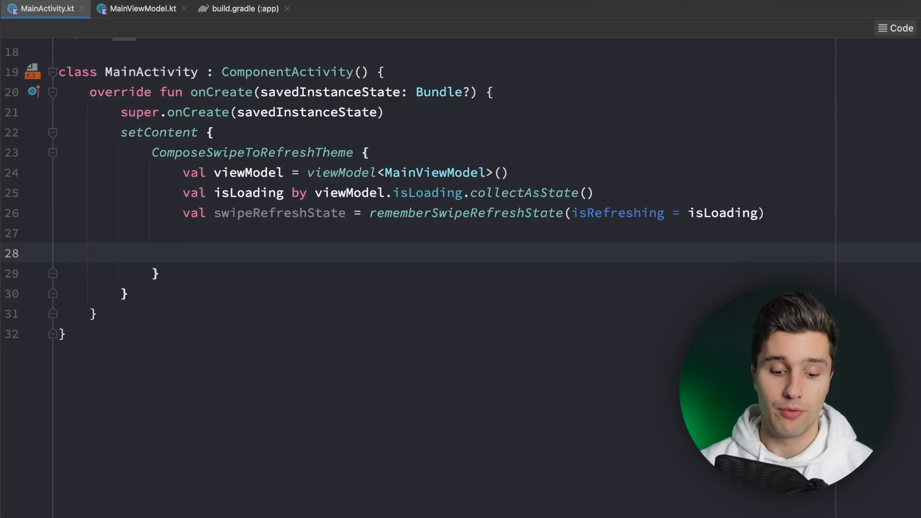
Insert SwipeRefresh with state = swipeRefreshState and onRefresh = viewModel::loadStuff on separate lines.
type("SwipeRe")
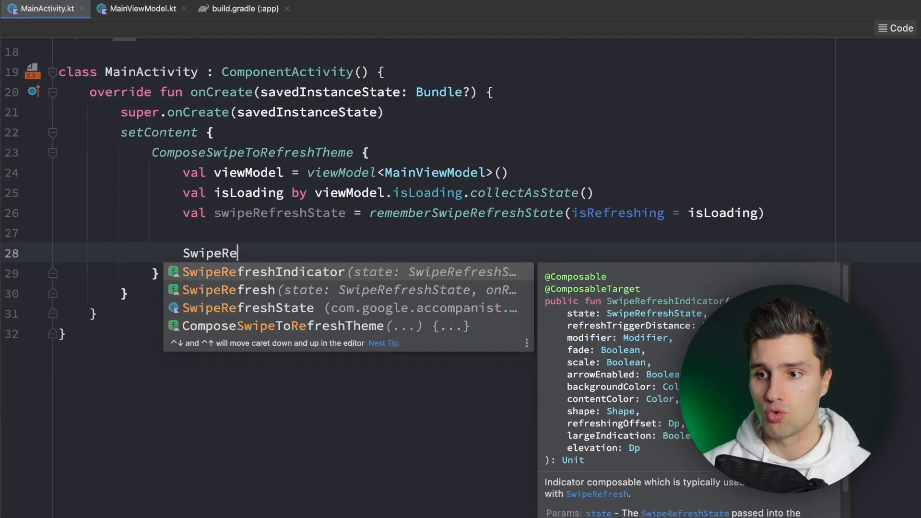
left_click(229, 289)
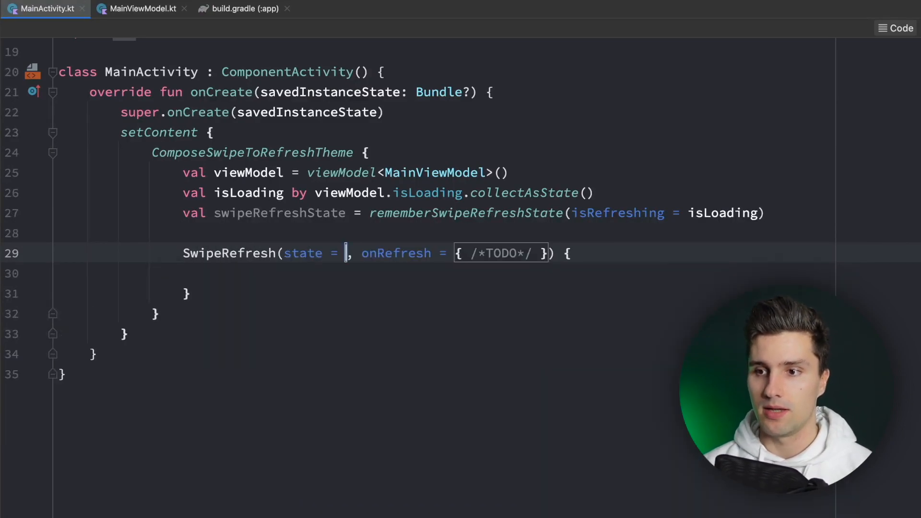
key("Enter")
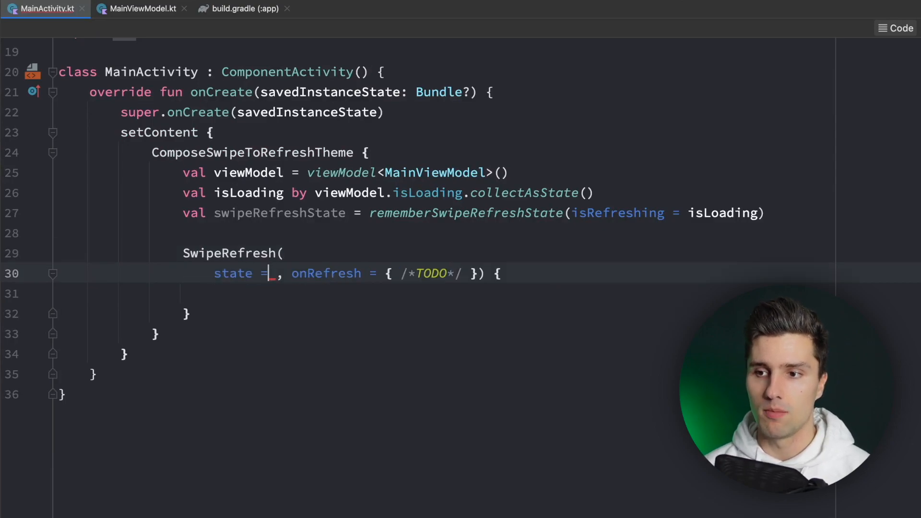
key("enter")
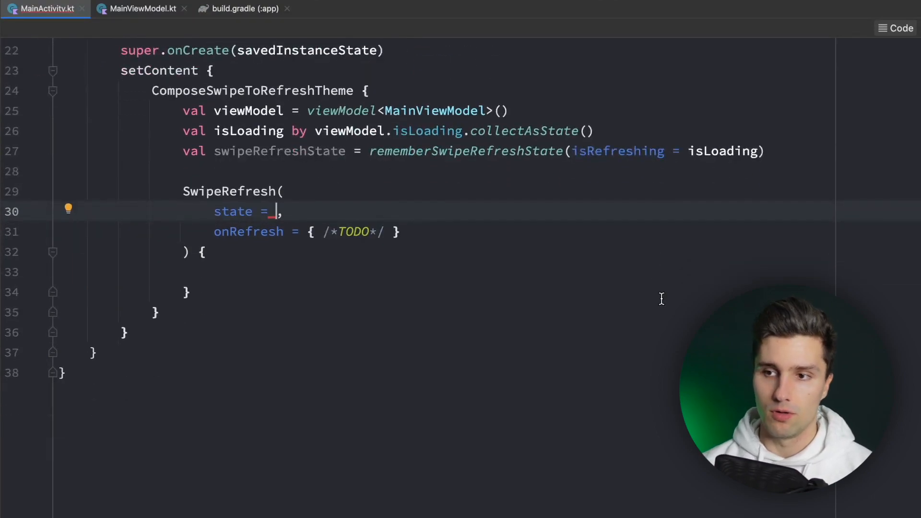
type("swipe")
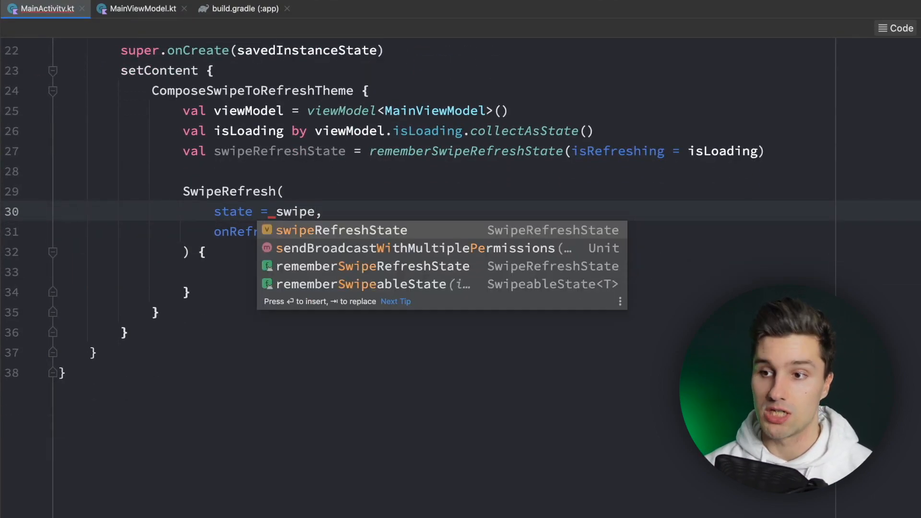
key("Enter")
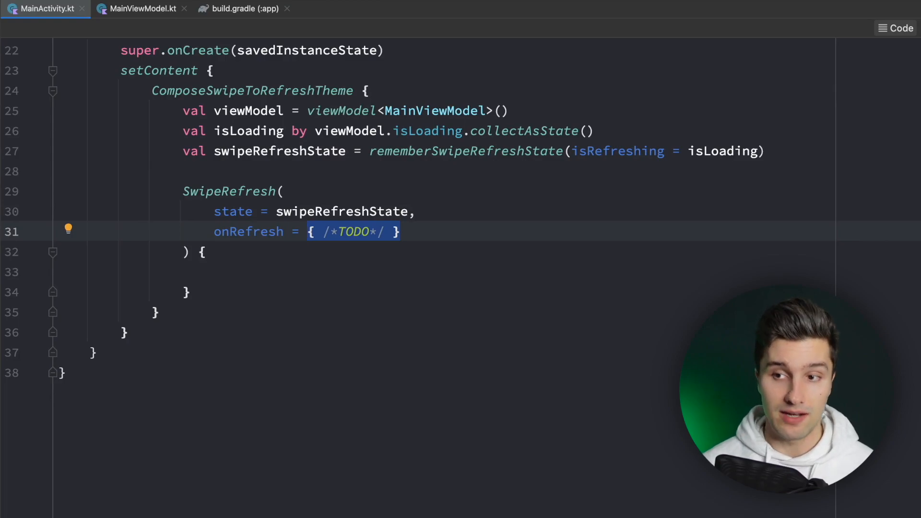
type("viewModel::loadStuff")
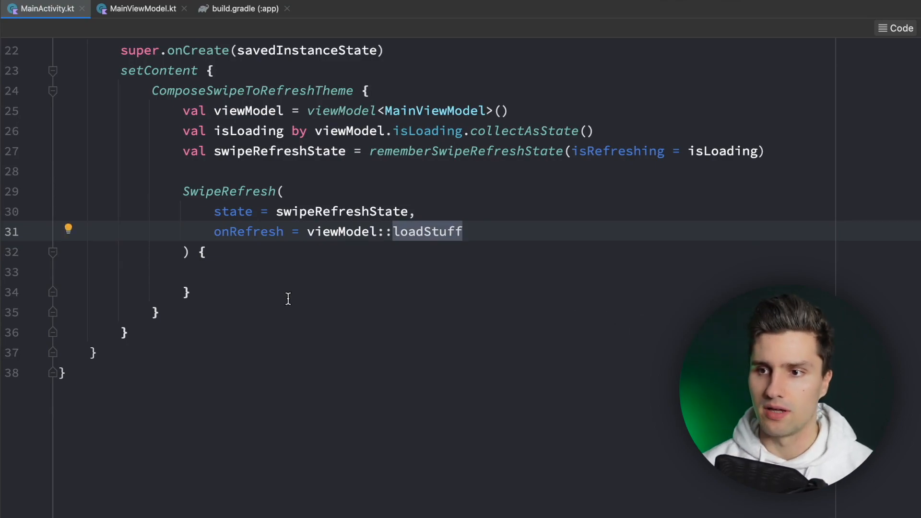
type(",")
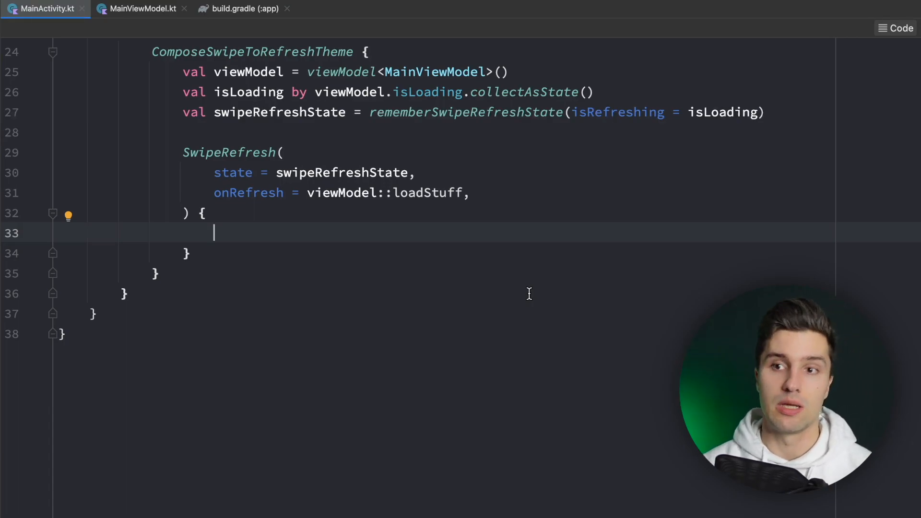
Add a LazyColumn with Modifier.fillMaxSize containing items(count: 100) each with a Text.
type("LazyColumn(")
type("content =")
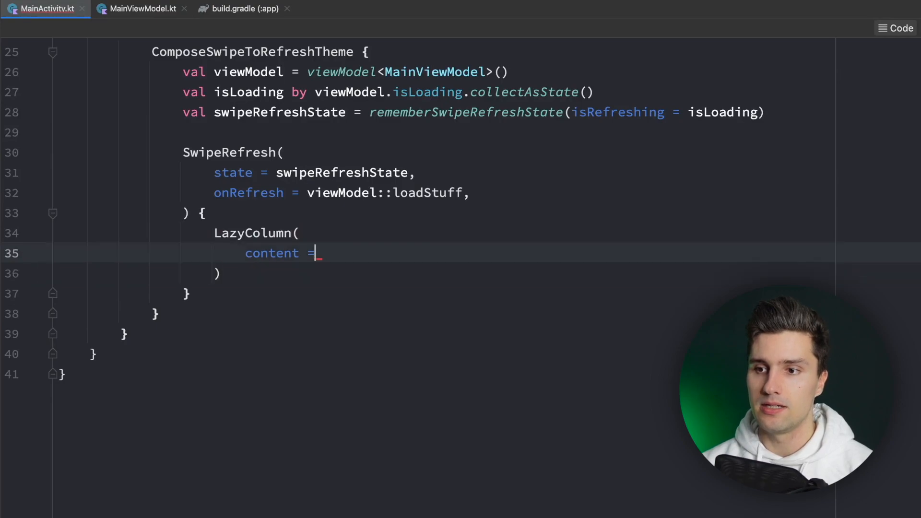
type("modifier")
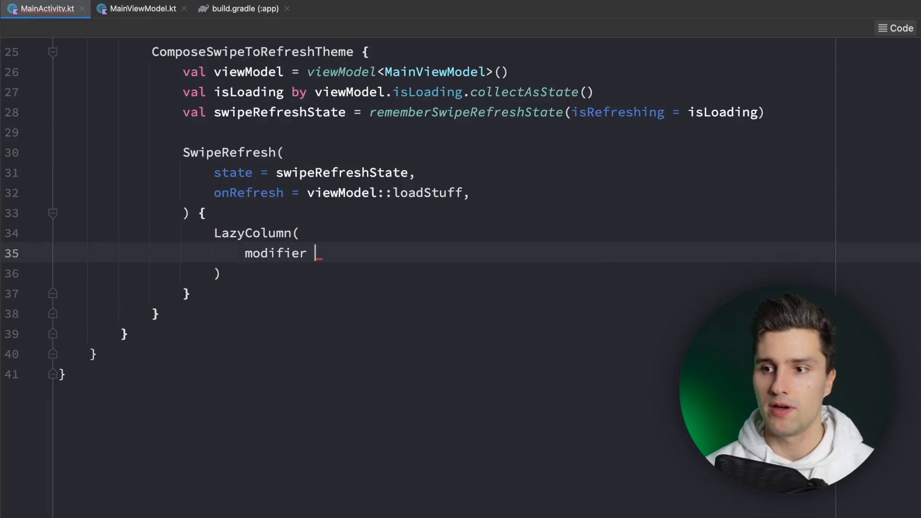
type("= Modifier.fillm")
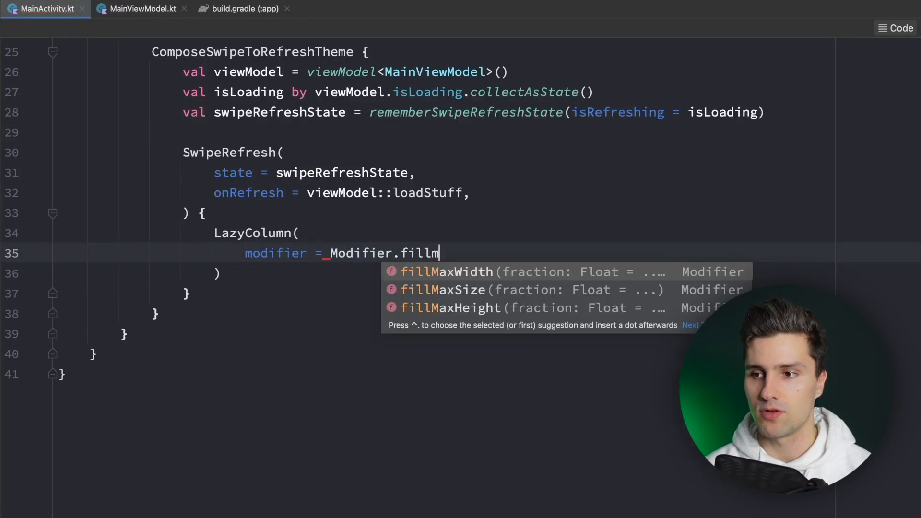
left_click(442, 290)
type(" {")
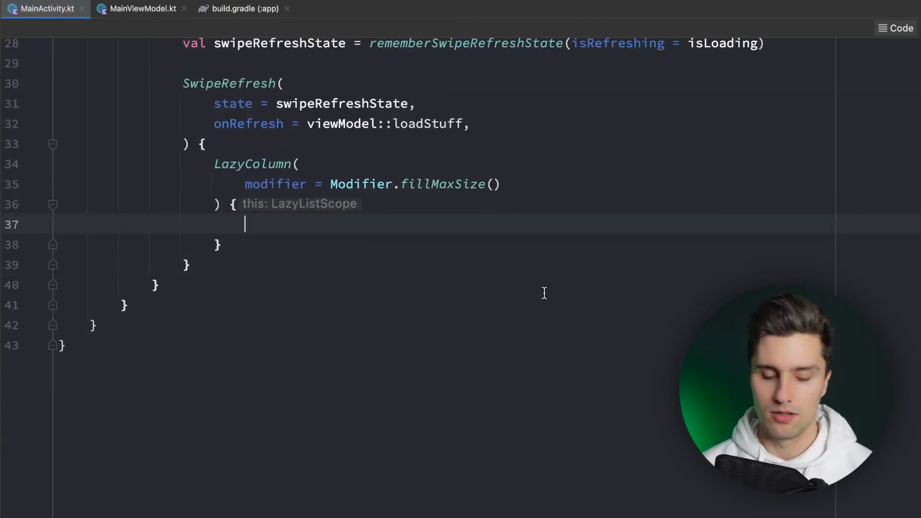
type("items()")
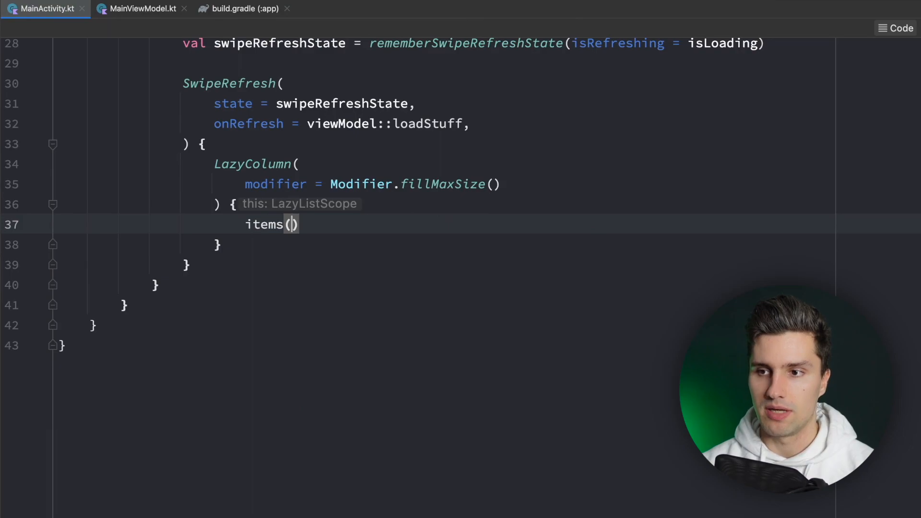
type("count: 100) {")
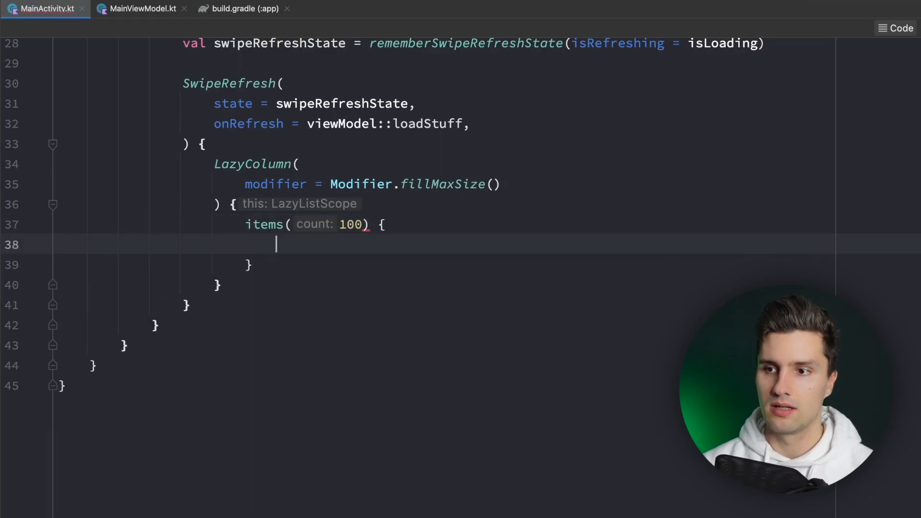
type("Text(text = \"\")")
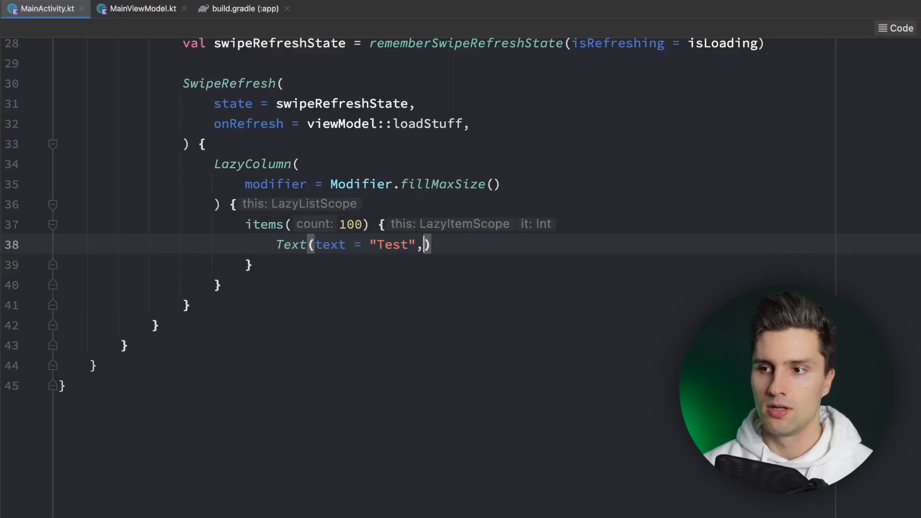
Give the Text modifier = Modifier.fillMaxWidth().padding(32.dp).
type("modifier =")
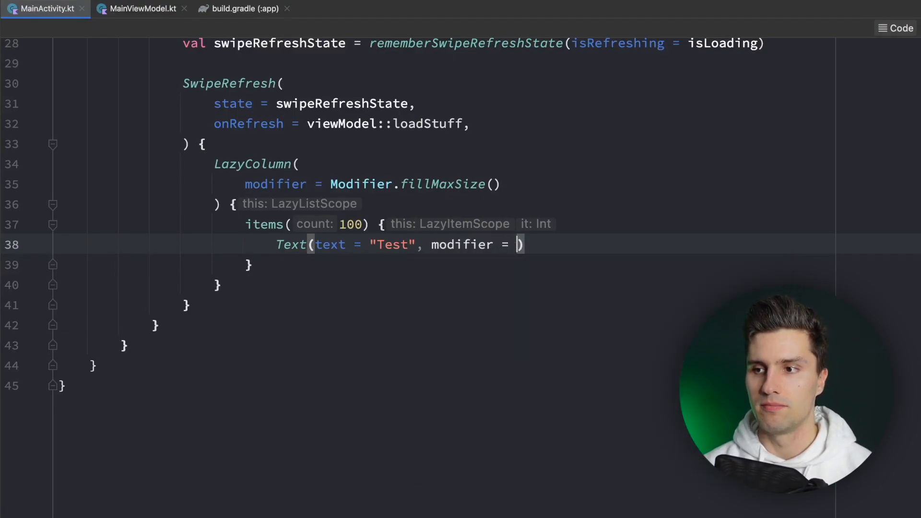
type("Modifier.fill")
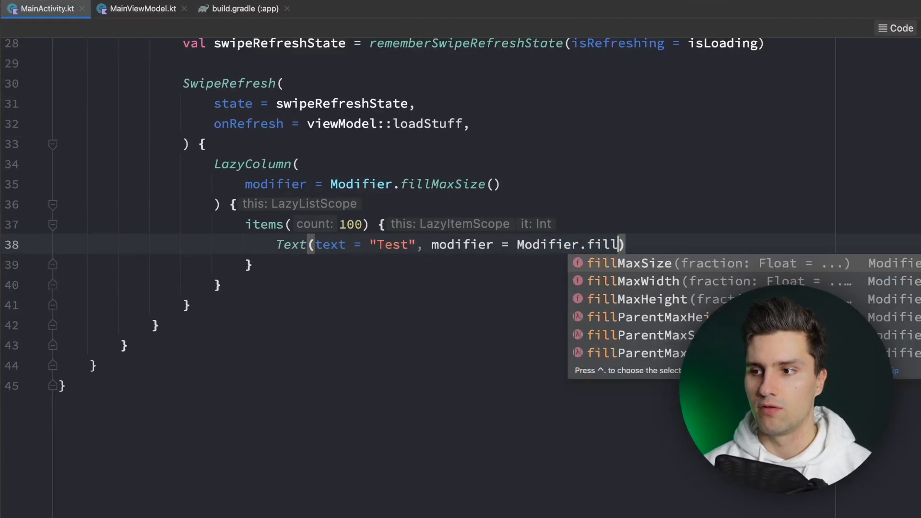
type("mawi")
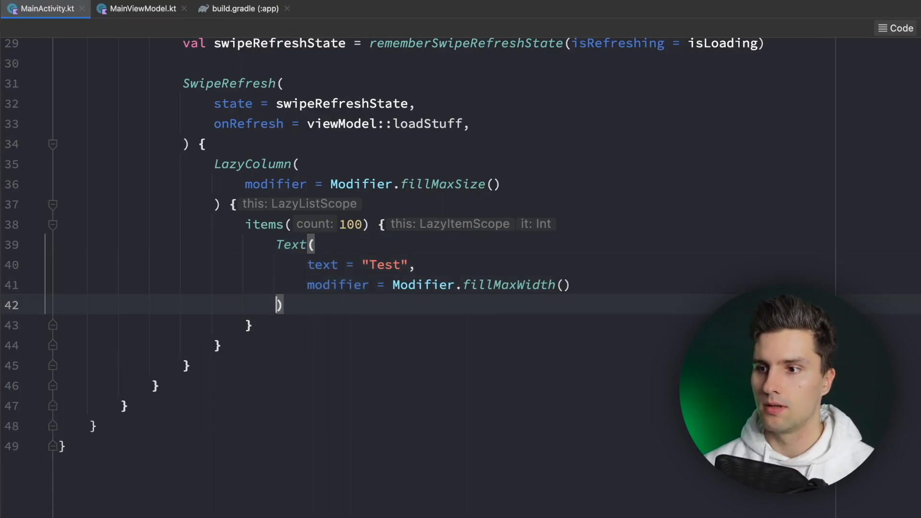
type(".")
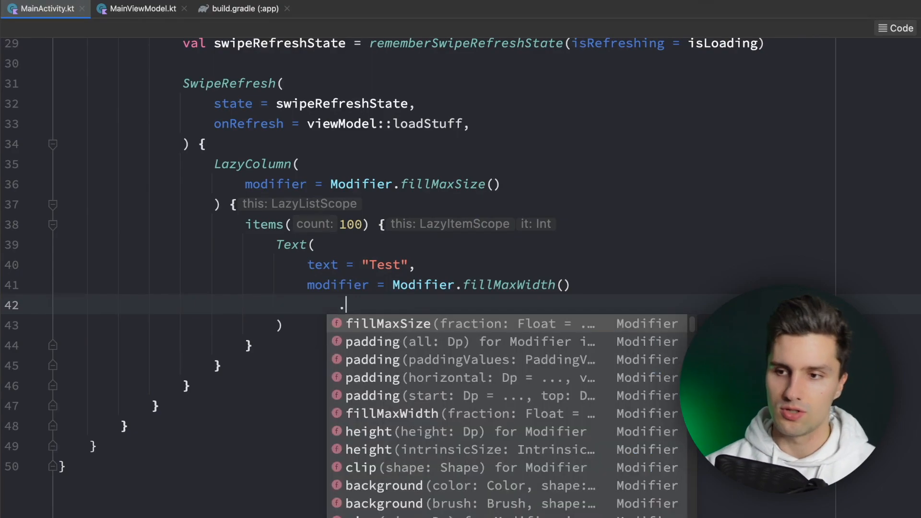
type("padding(32)")
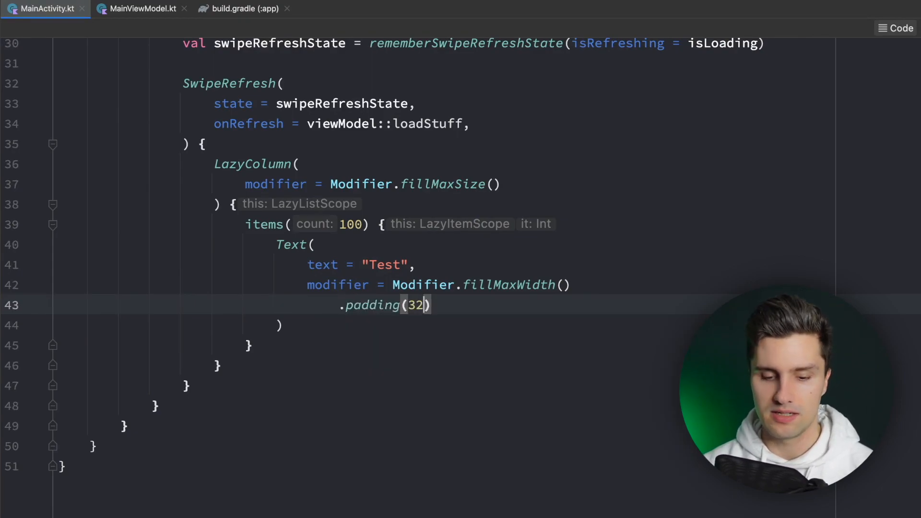
type(".dp")
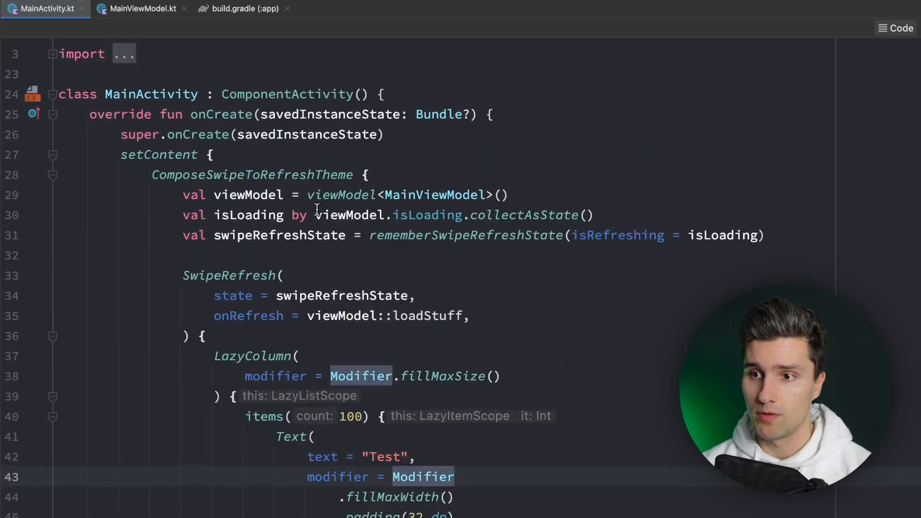
left_click(139, 8)
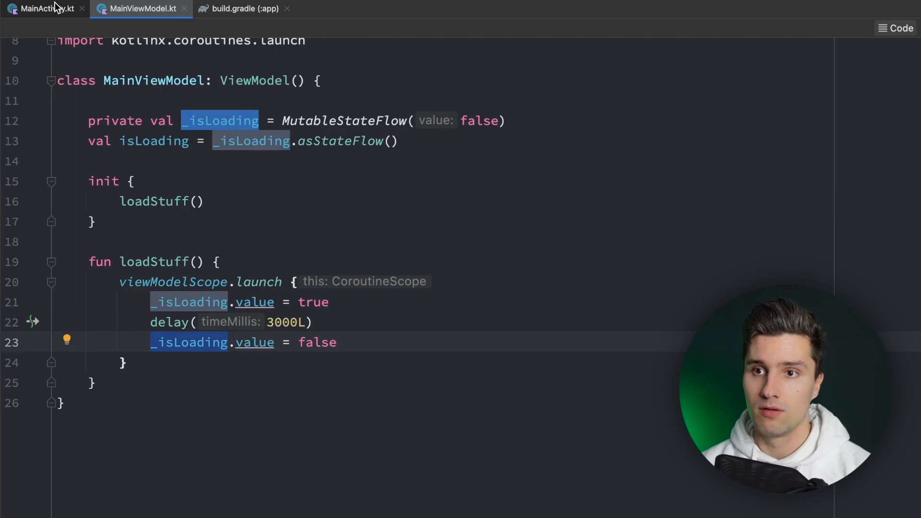
left_click(42, 8)
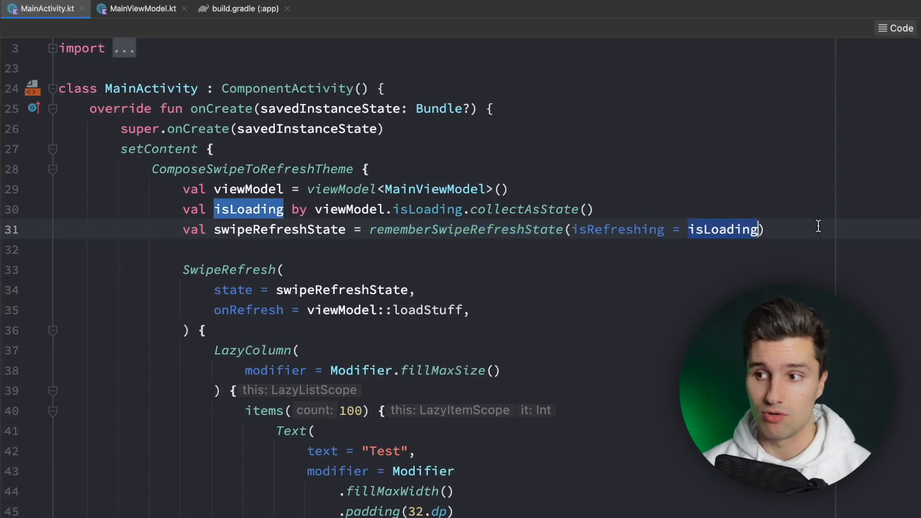
scroll("down", 3)
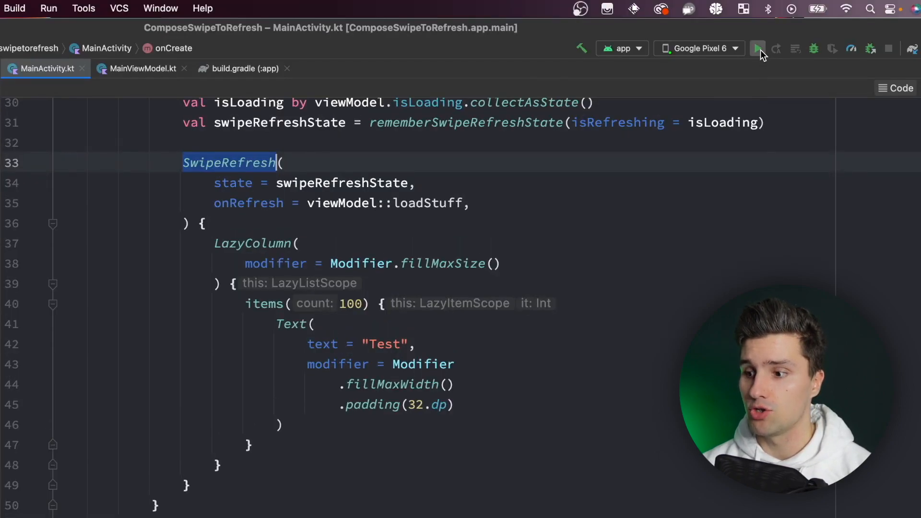
Run the app on the Google Pixel 6.
left_click(759, 49)
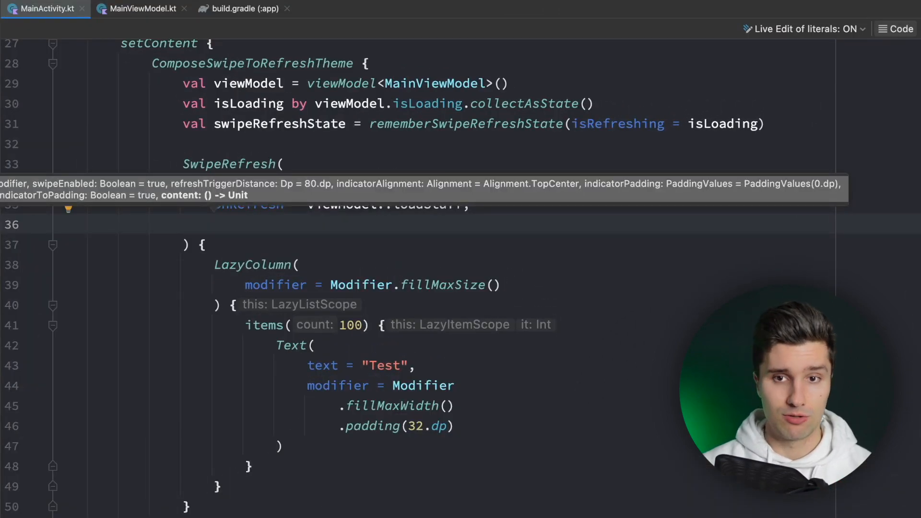
Browse autocomplete with swipe, refre and indica, leaving 'indici' on the new SwipeRefresh argument line.
type("swipe")
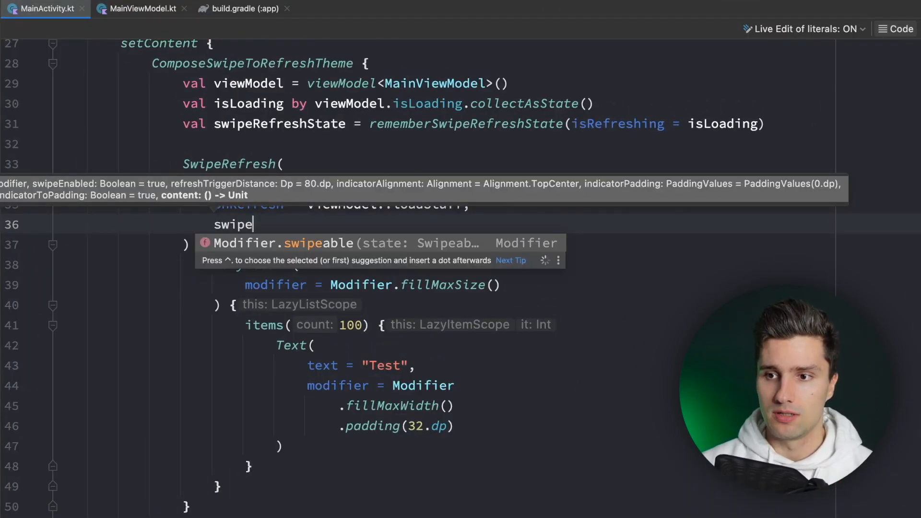
type("en")
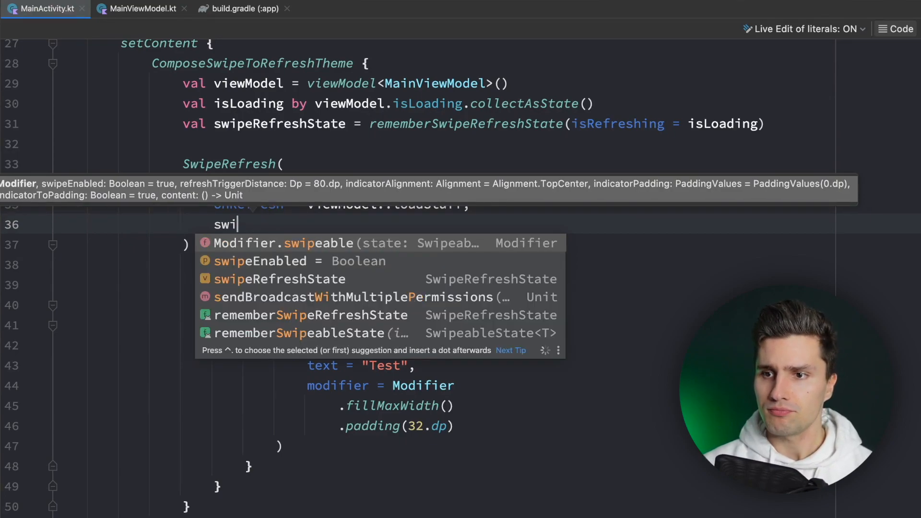
type("refre")
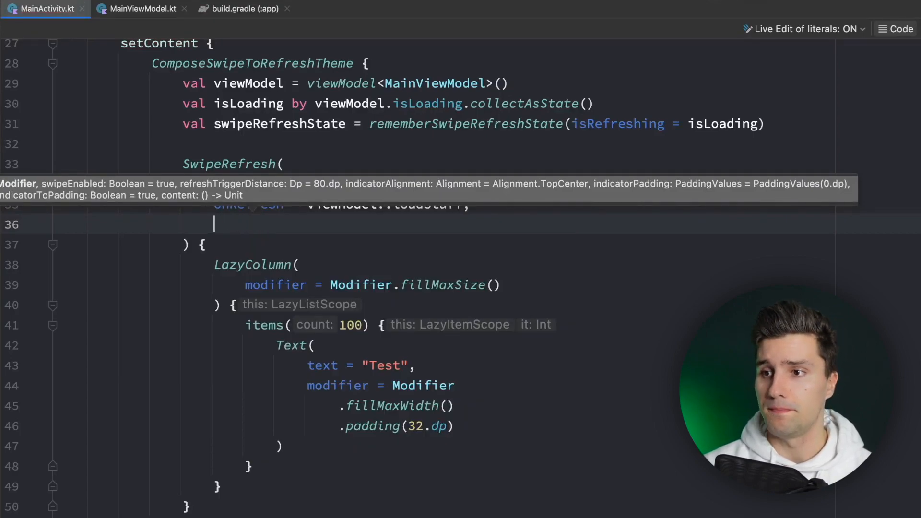
type("indica")
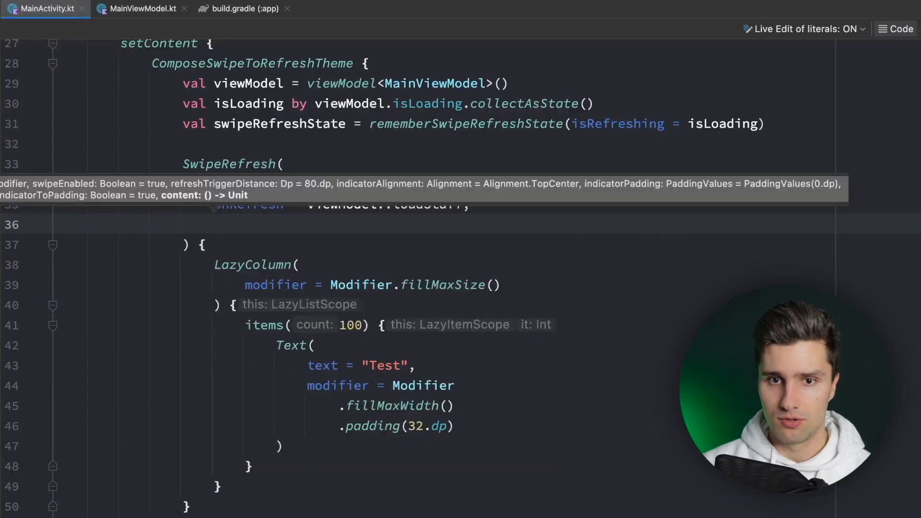
type("indici")
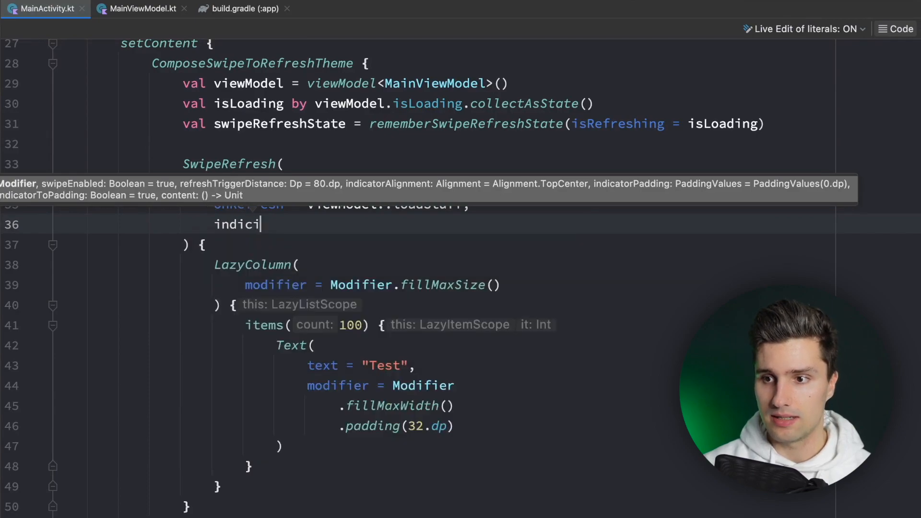
Add an indicator lambda calling SwipeRefreshIndicator with state and refreshTrigger.
key("Backspace")
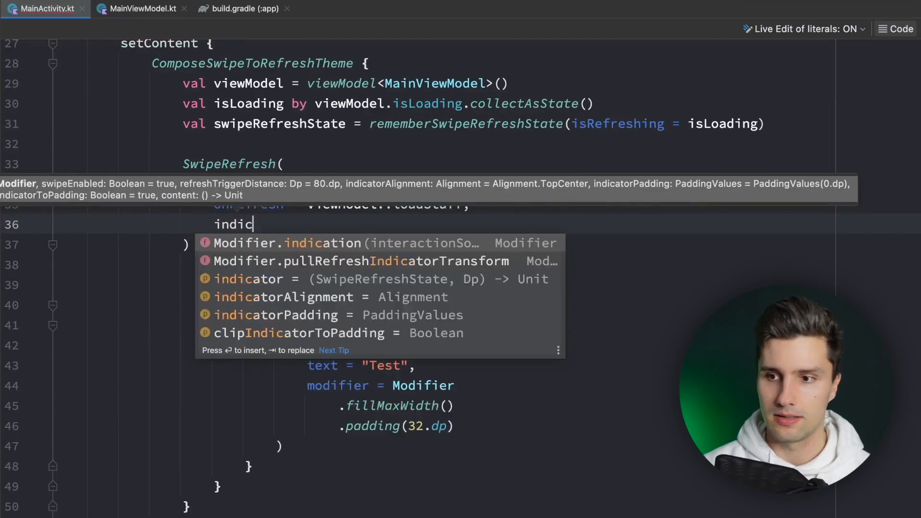
left_click(248, 278)
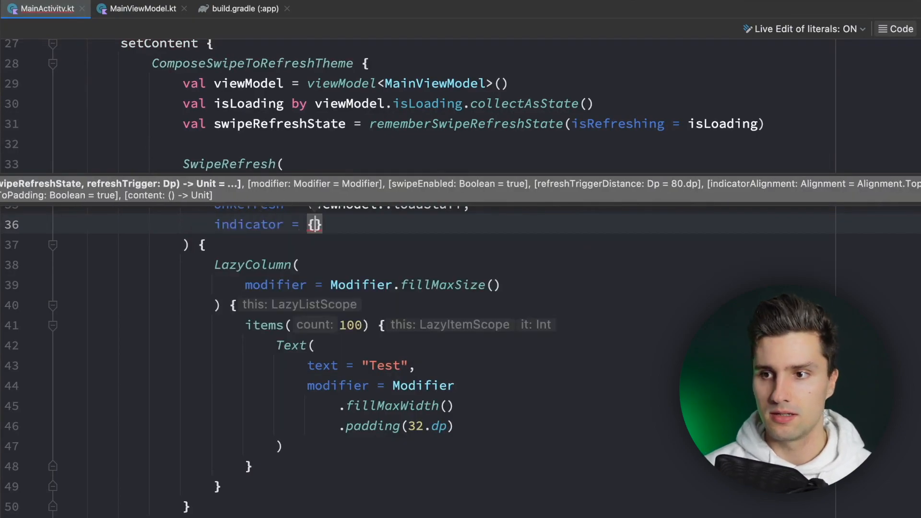
type("state,")
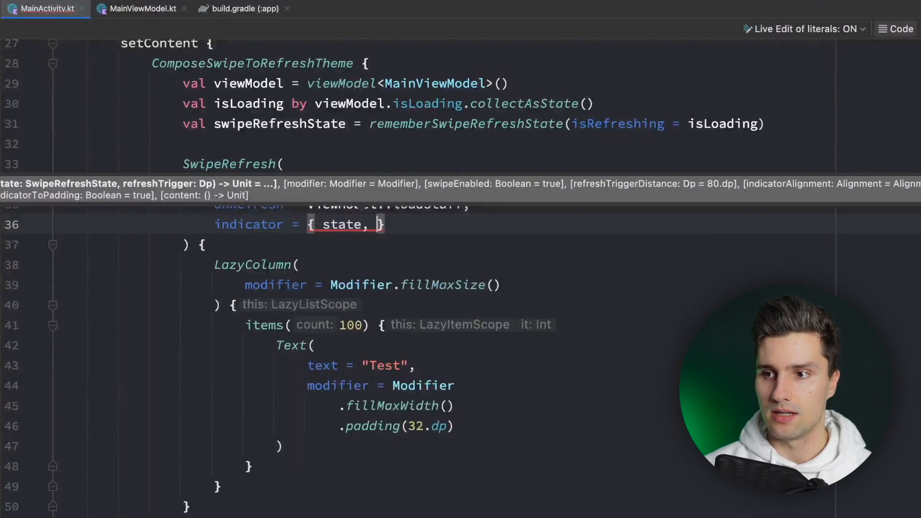
type("refreshTrigger ->")
type("SwipeRefreshIndicator(state = state, ")
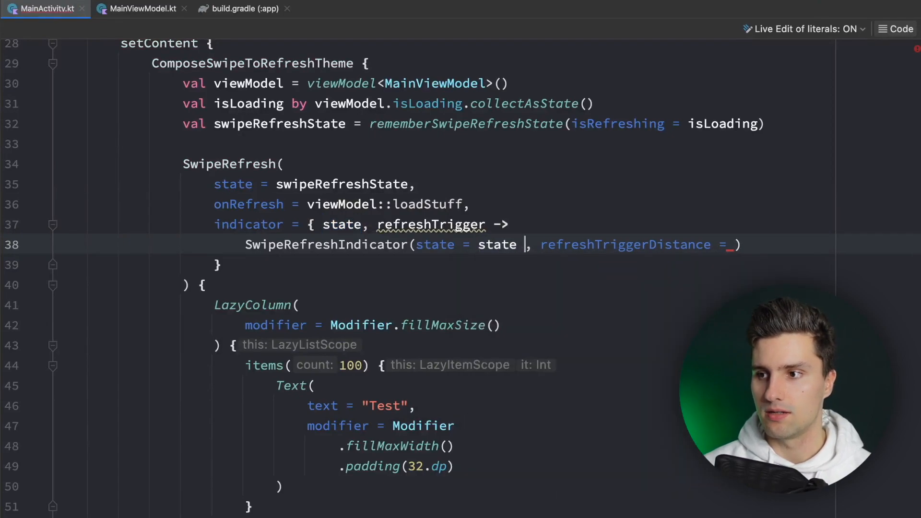
type("ref")
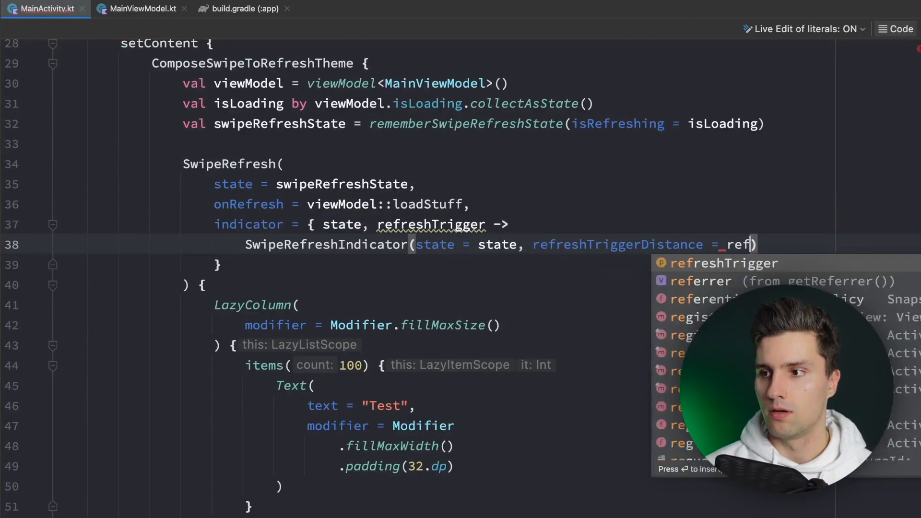
key("Enter")
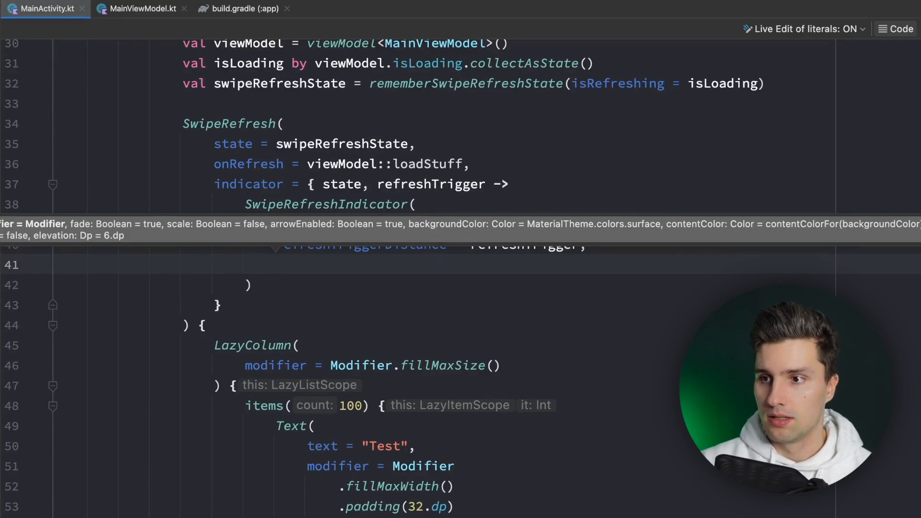
Give the indicator a Color.Green background and Color.DarkGray content, then relaunch the app.
type("backgC")
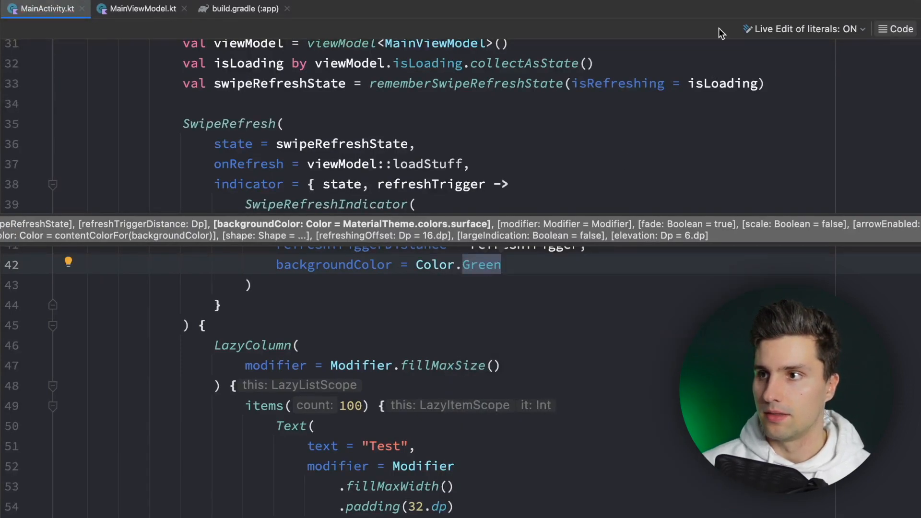
type("contentColor = Color.")
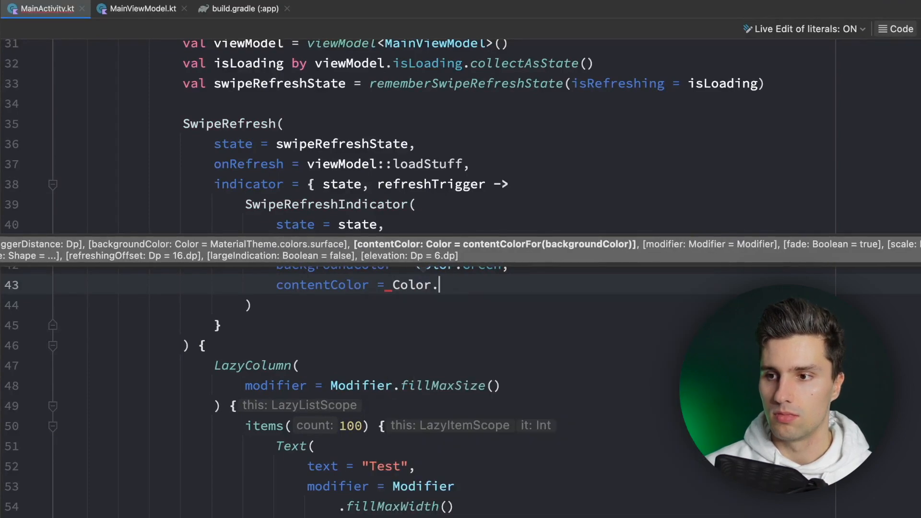
type("DarkGray")
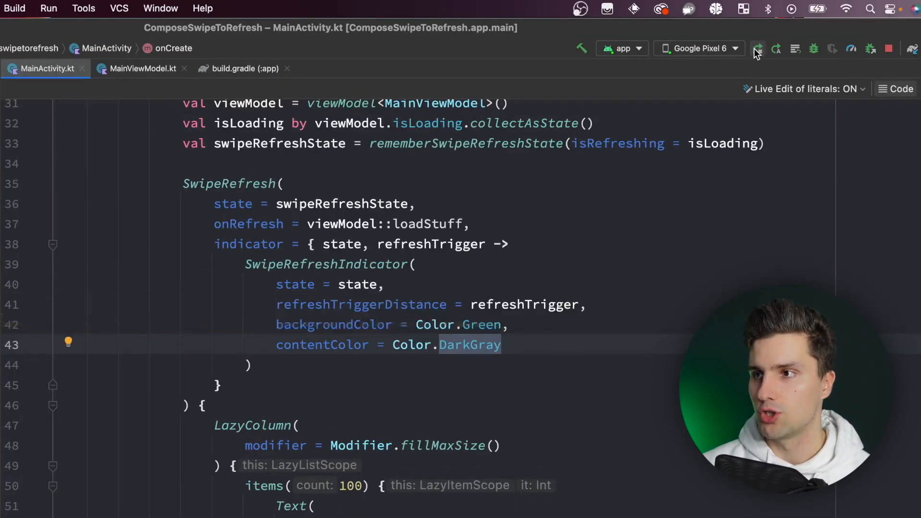
left_click(757, 48)
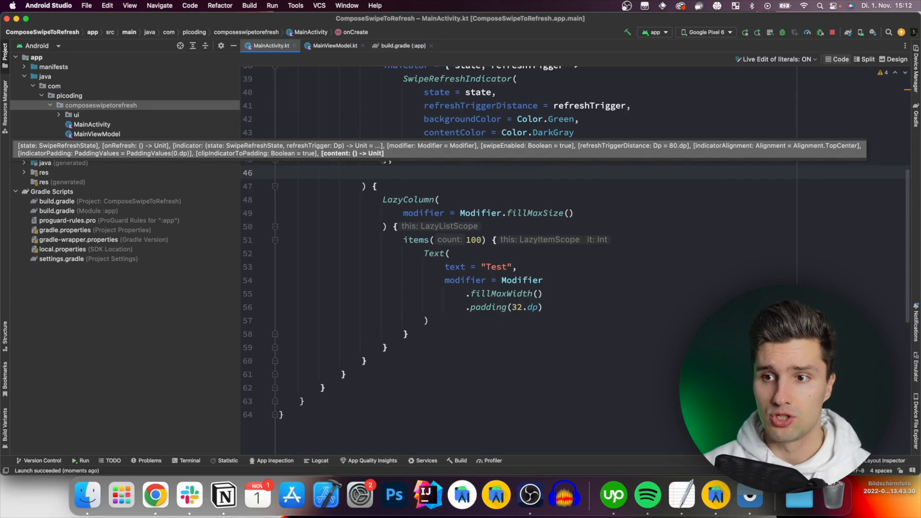
mouse_move(263, 255)
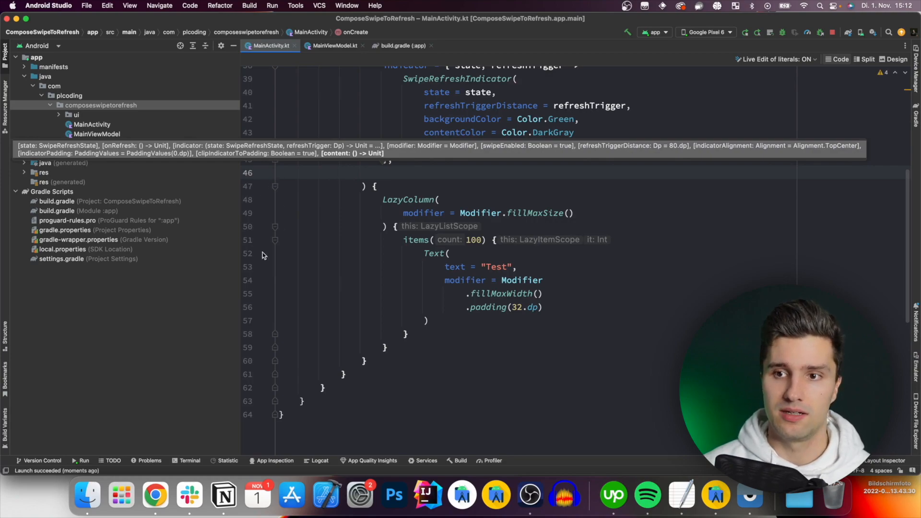